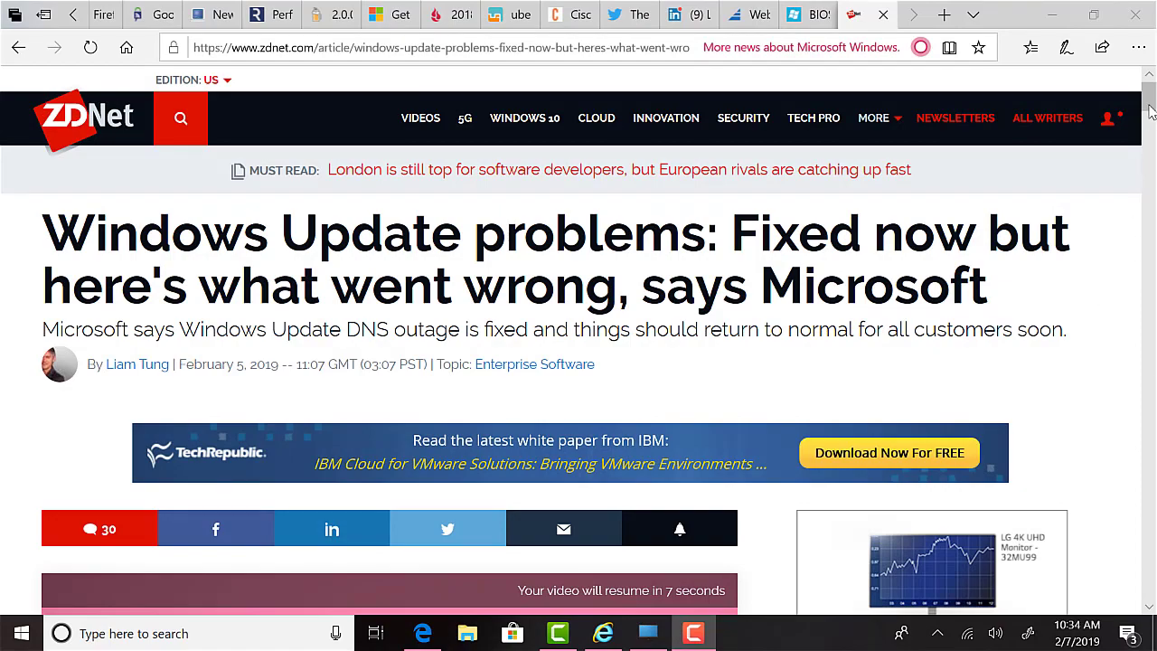
# Scroll through the ZDNet Windows Update DNS outage article body, then back up.
pyautogui.scroll(-3)
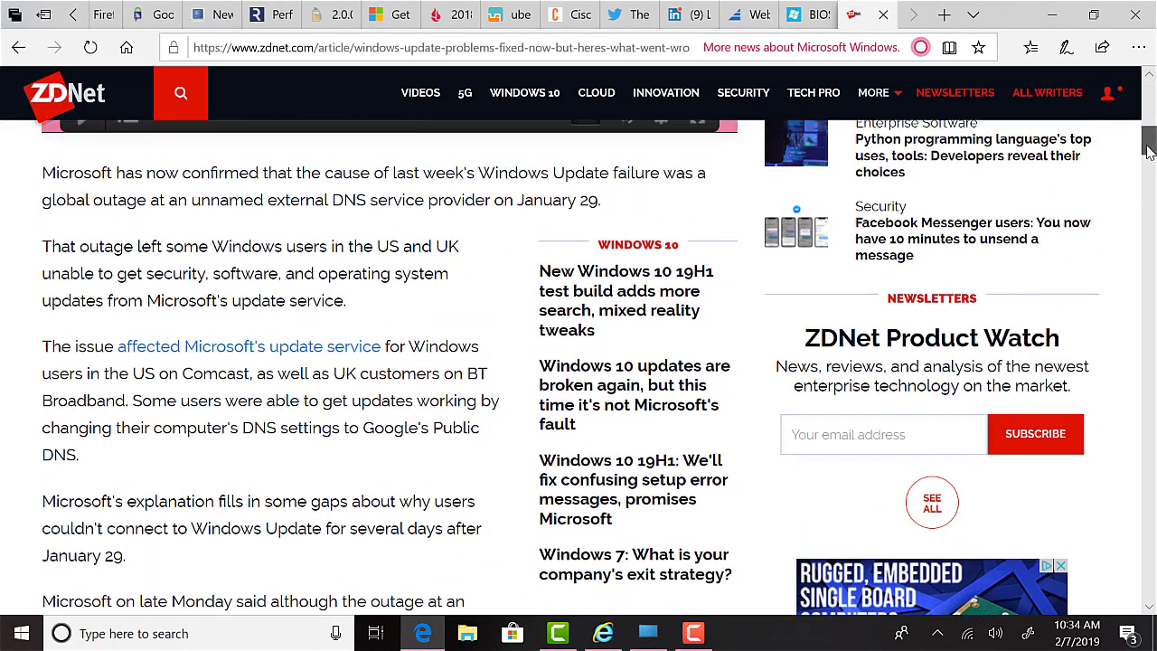
pyautogui.scroll(-3)
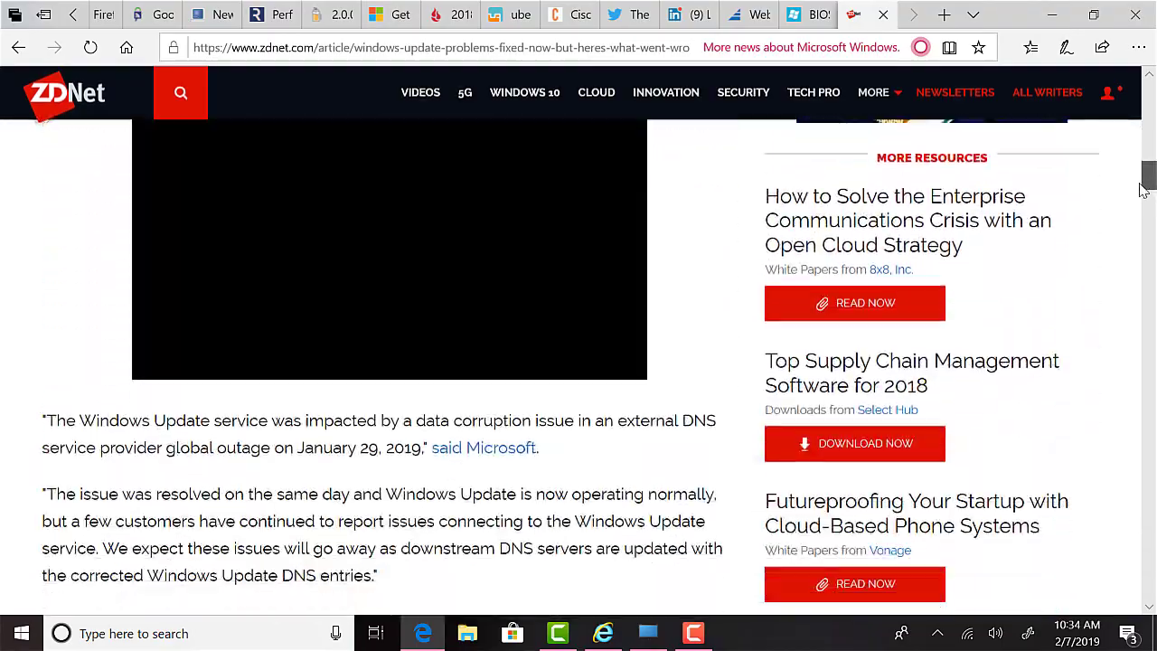
pyautogui.scroll(-3)
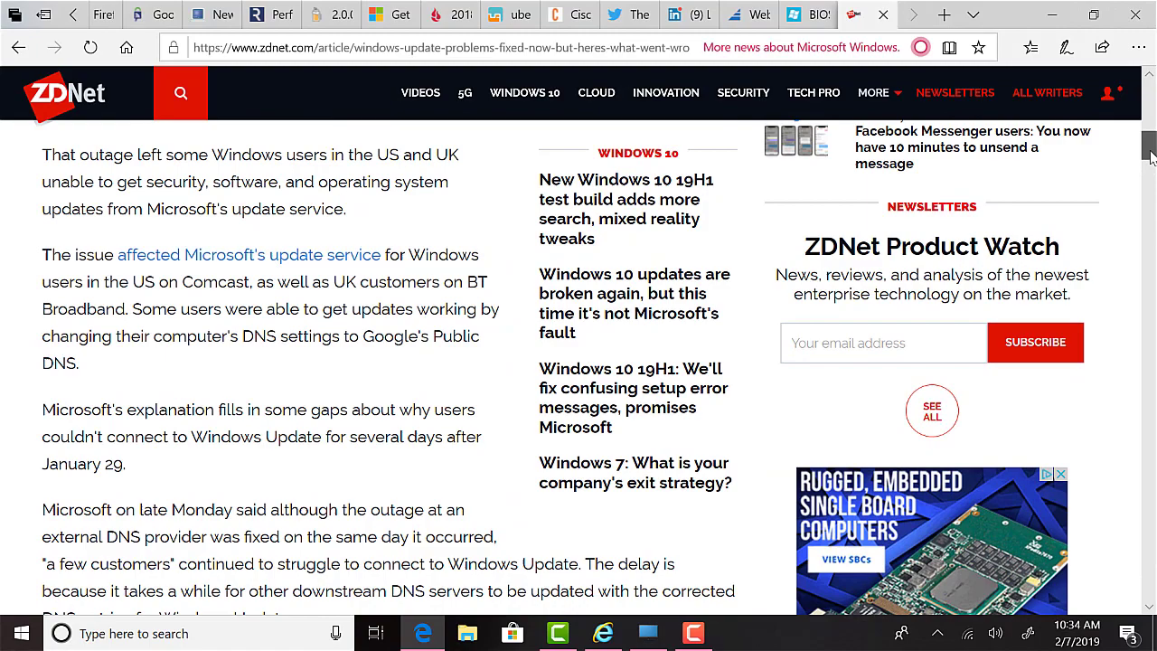
pyautogui.scroll(3)
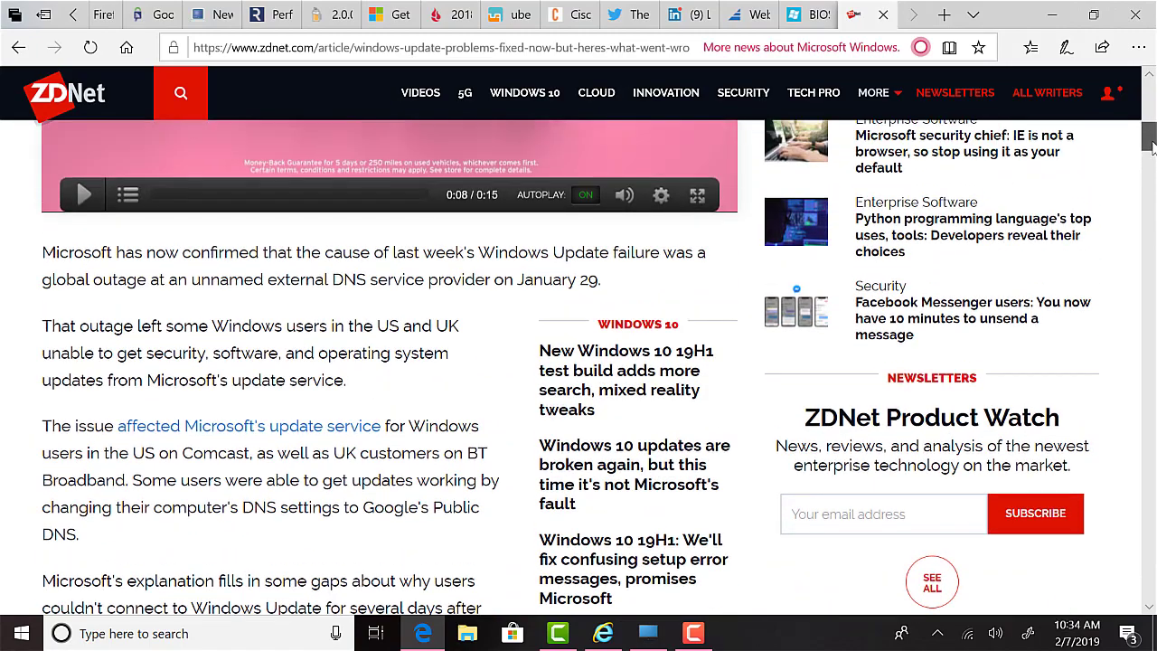
pyautogui.scroll(3)
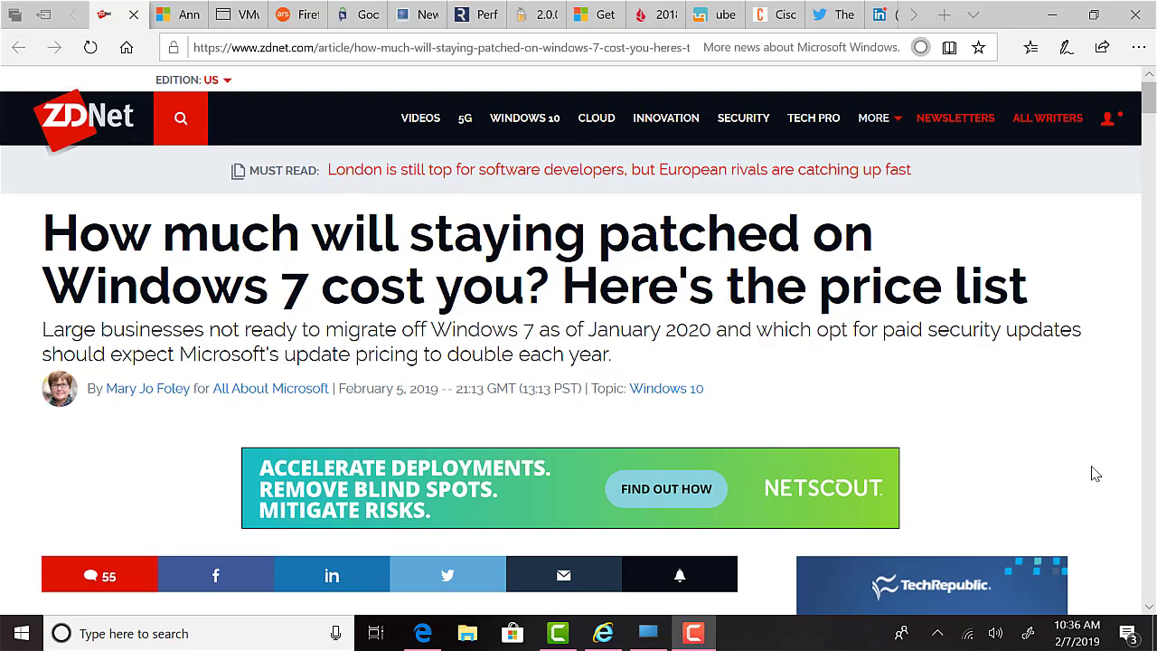
pyautogui.moveTo(1081, 386)
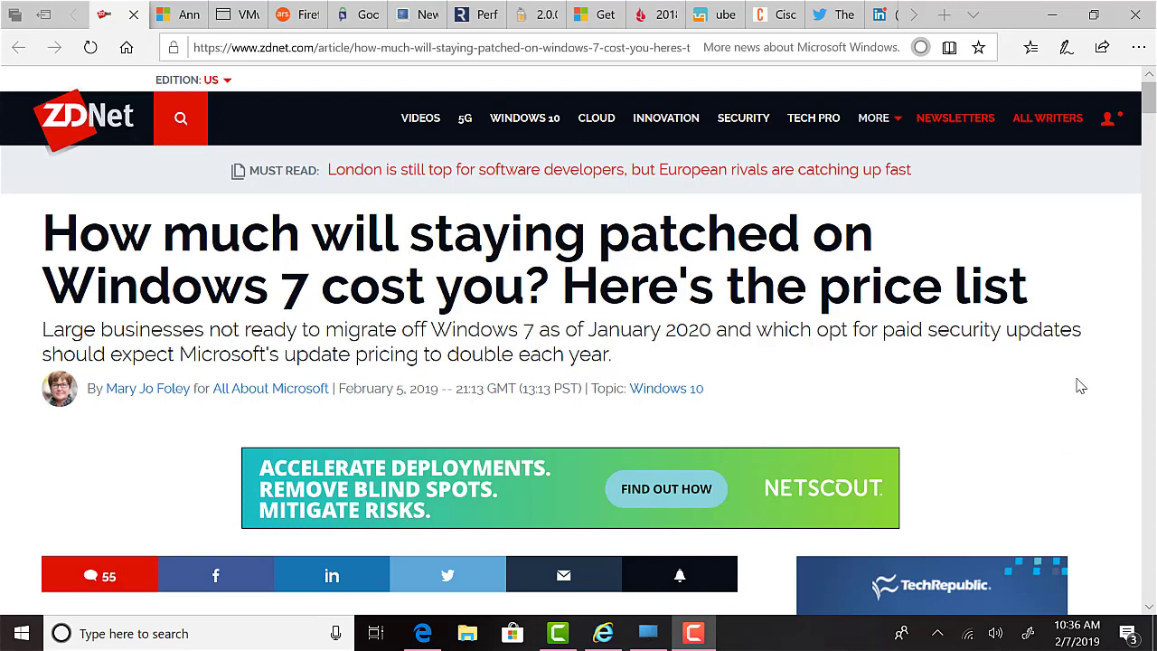
pyautogui.moveTo(1025, 412)
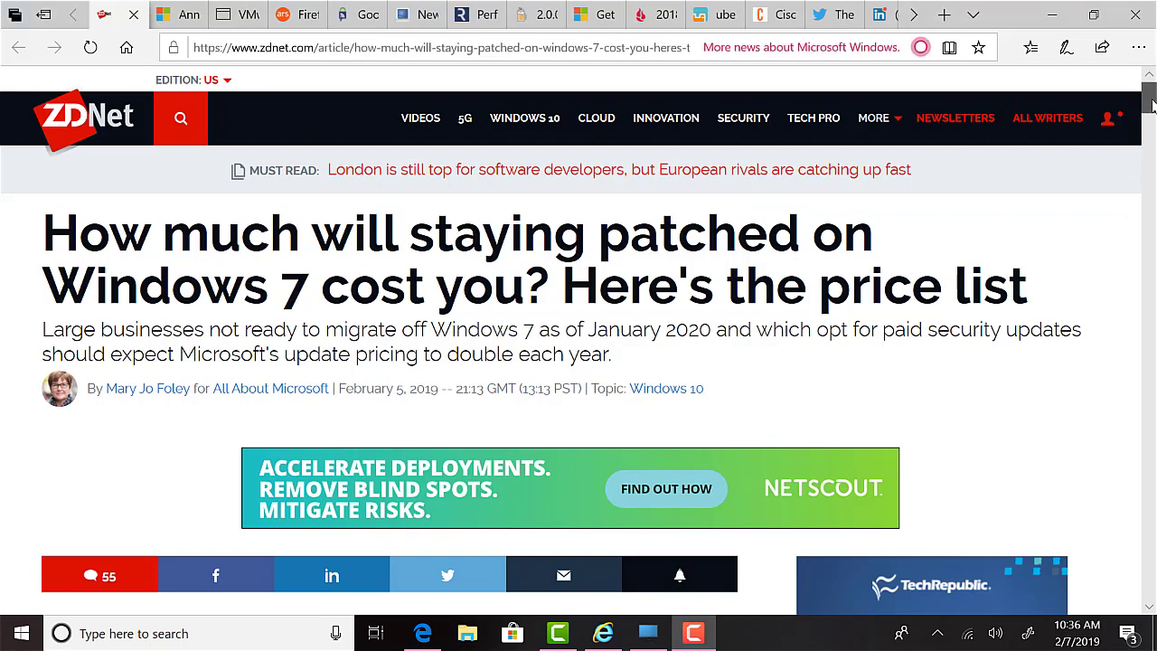
# Scroll the Windows 7 article down to the Enterprise and Pro ESU price table.
pyautogui.scroll(-3)
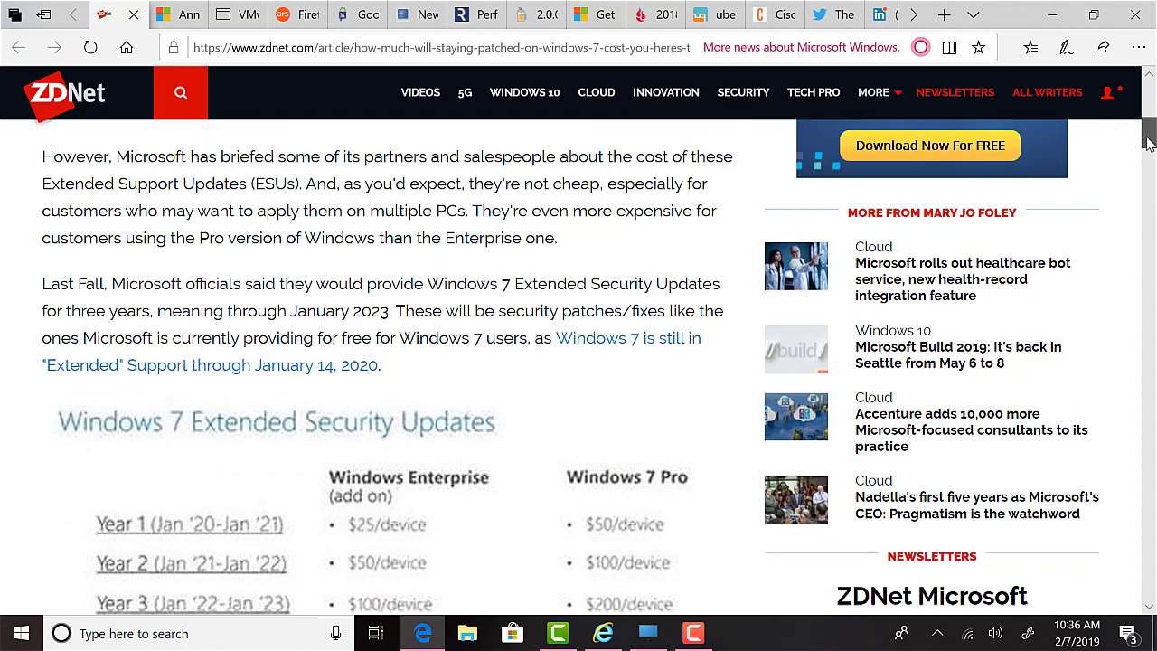
pyautogui.scroll(-3)
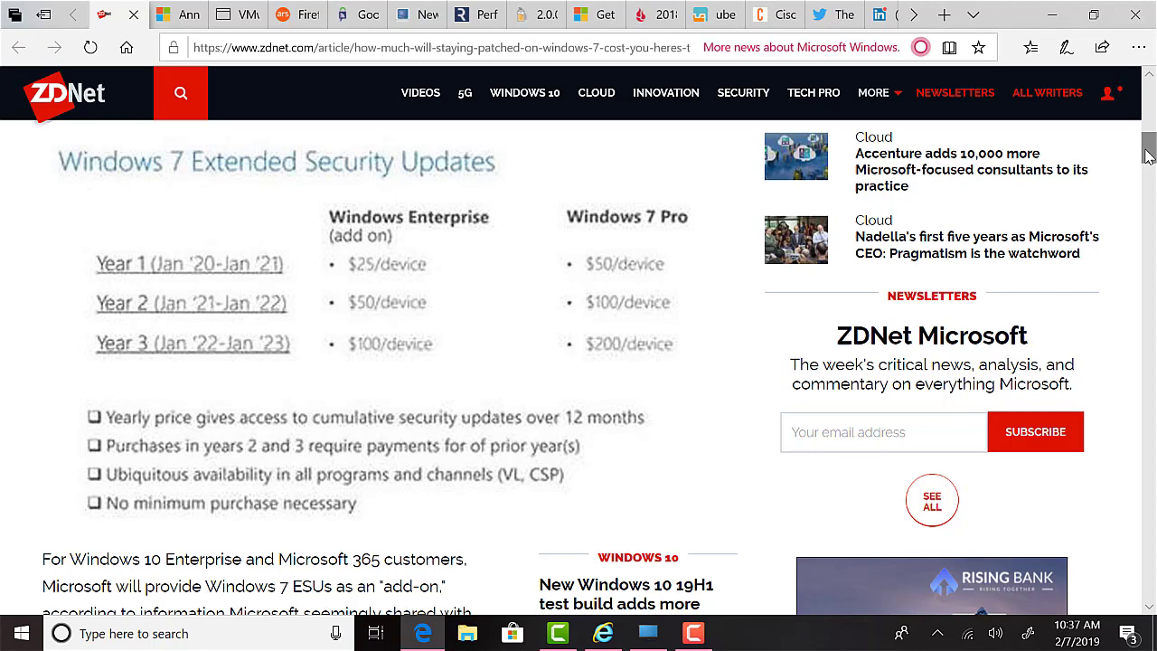
pyautogui.scroll(3)
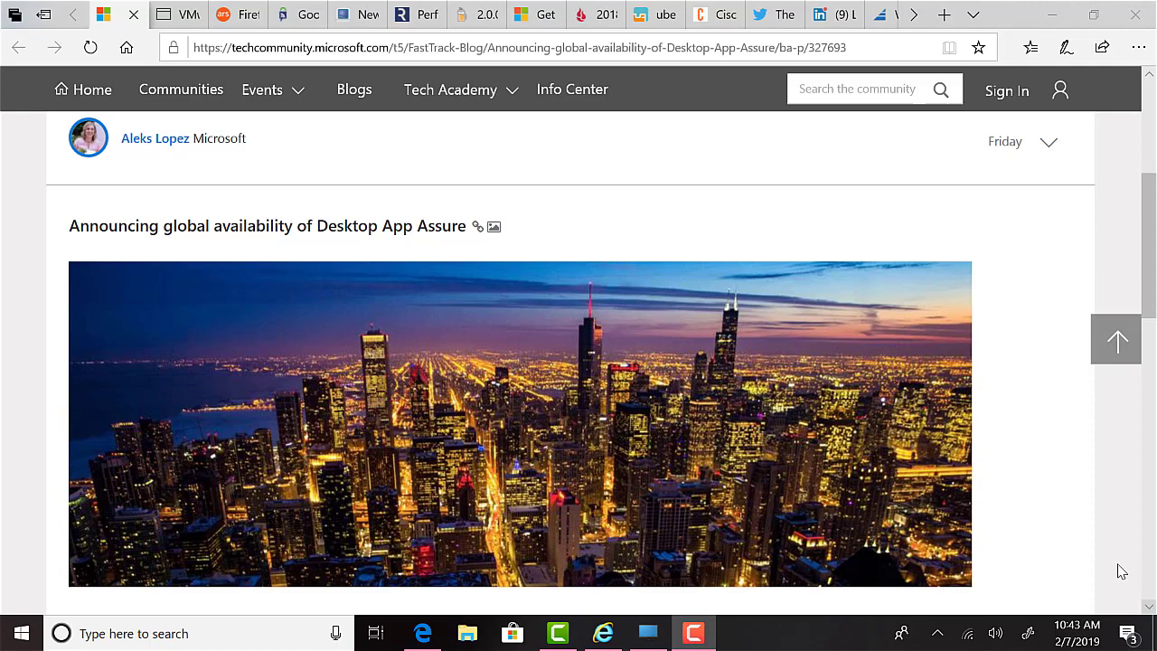
pyautogui.moveTo(1107, 514)
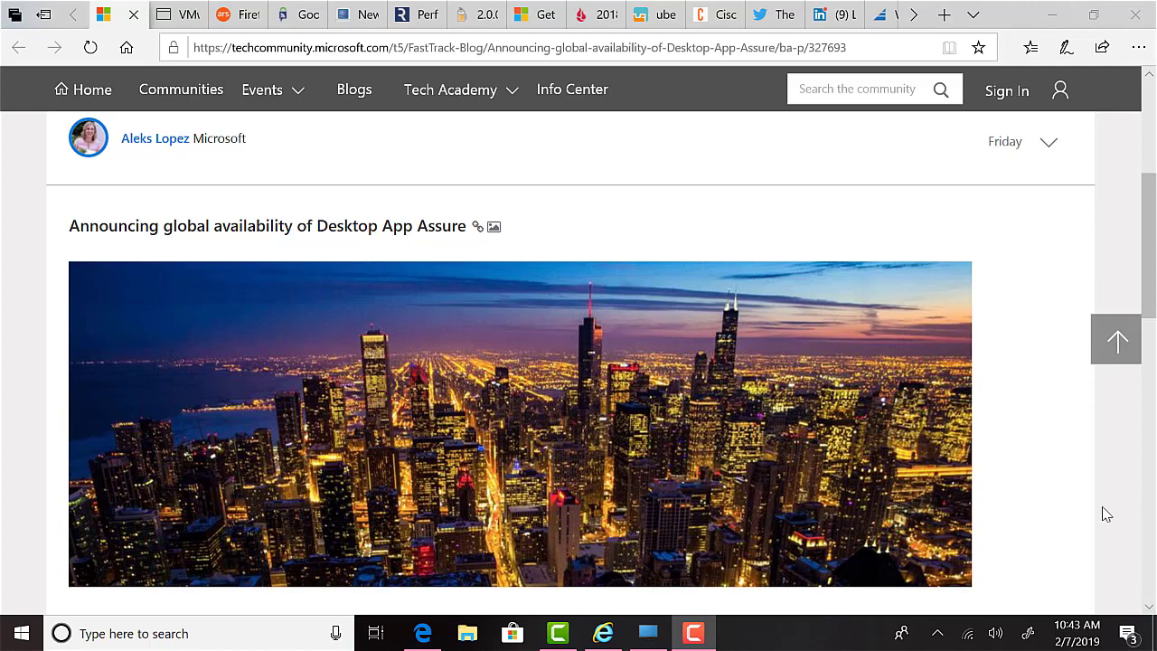
# Scroll past the city image into the Desktop App Assure availability and promise sections.
pyautogui.scroll(-3)
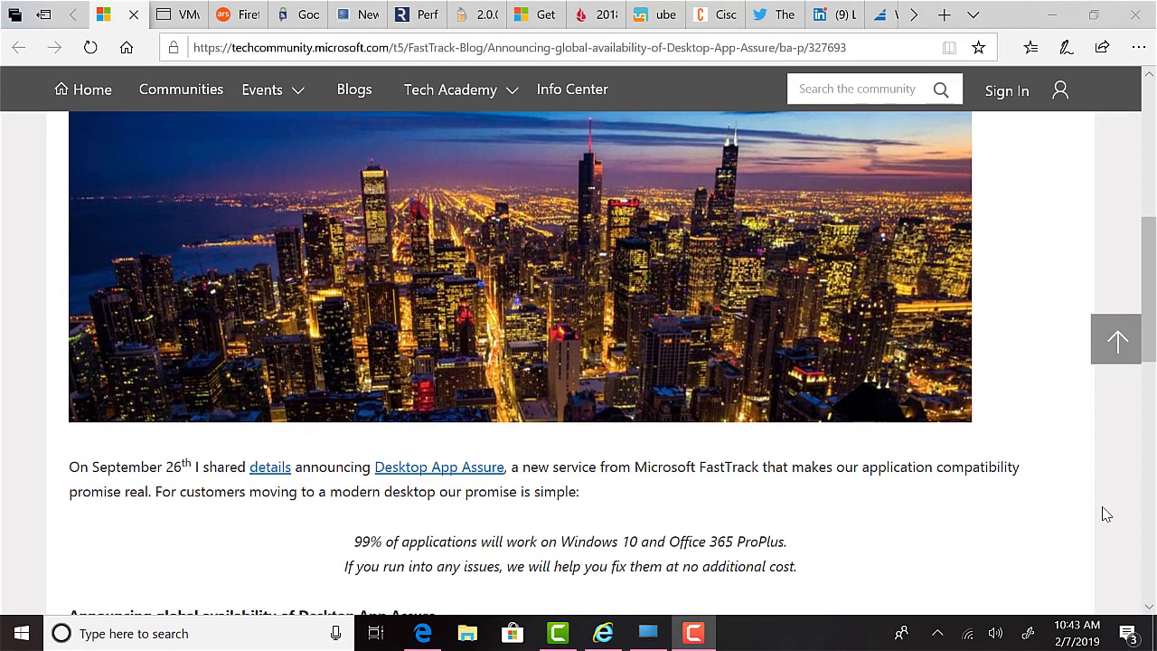
pyautogui.scroll(-3)
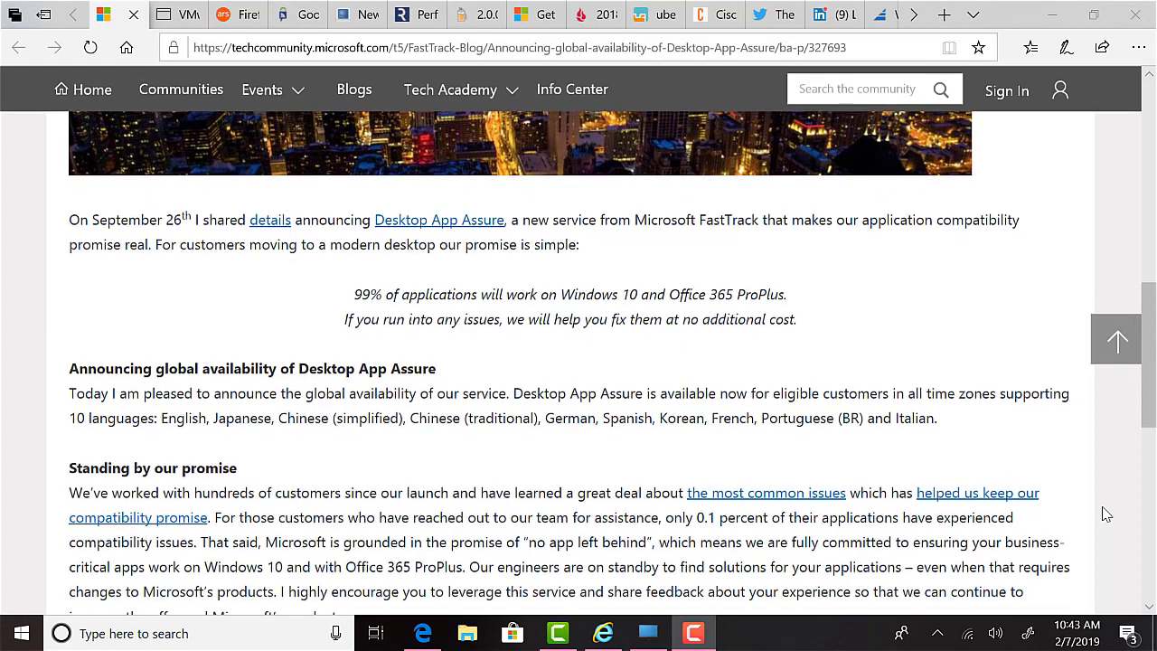
pyautogui.scroll(-3)
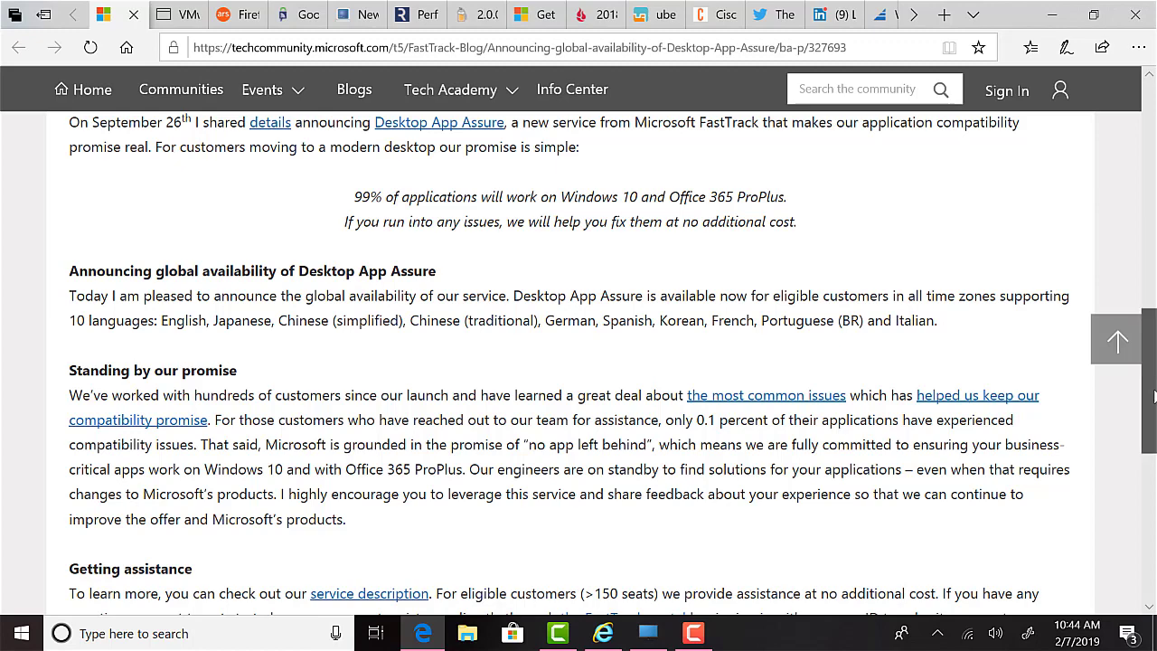
pyautogui.scroll(-3)
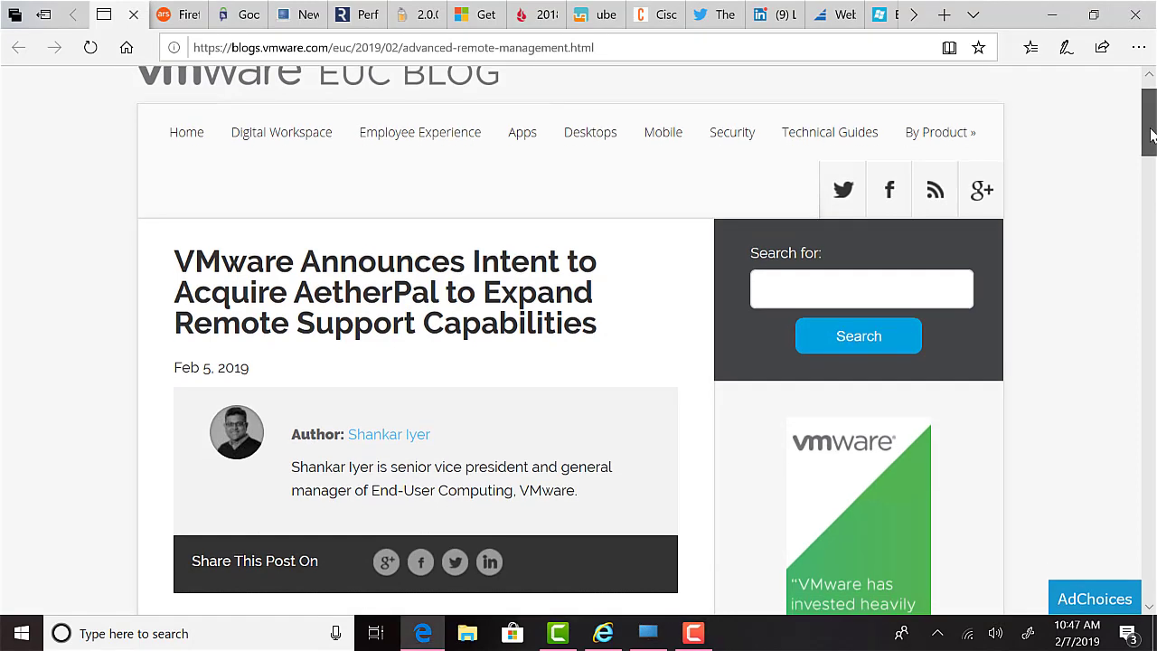
# Scroll the VMware AetherPal post down to its capabilities list, then close that tab.
pyautogui.scroll(-3)
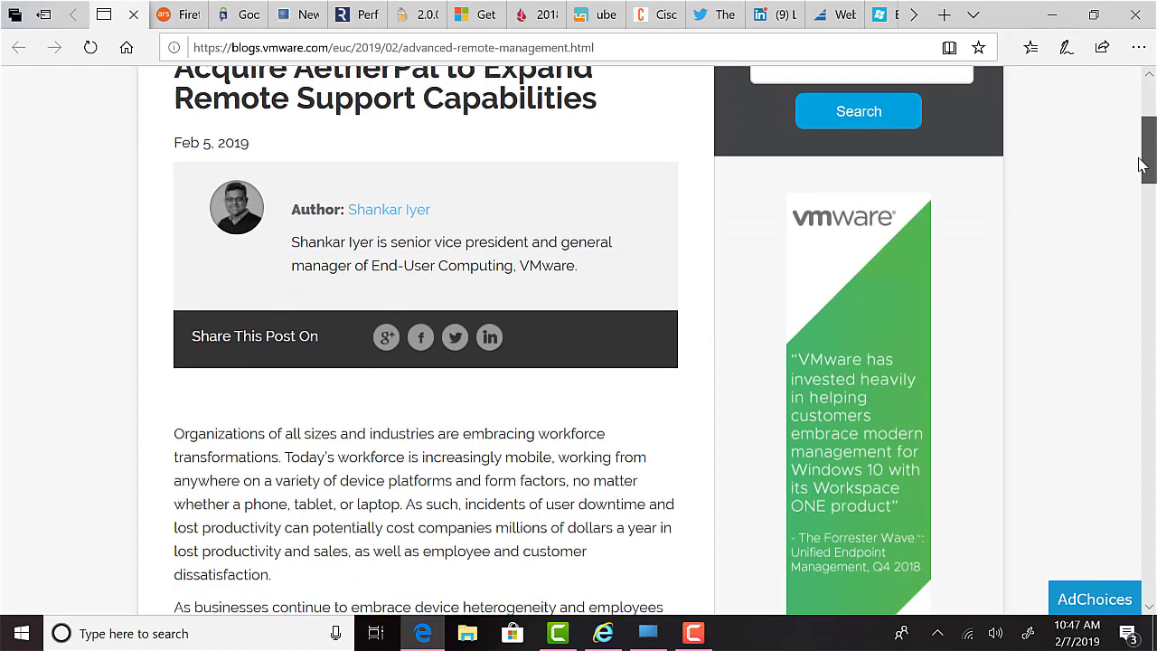
pyautogui.scroll(-3)
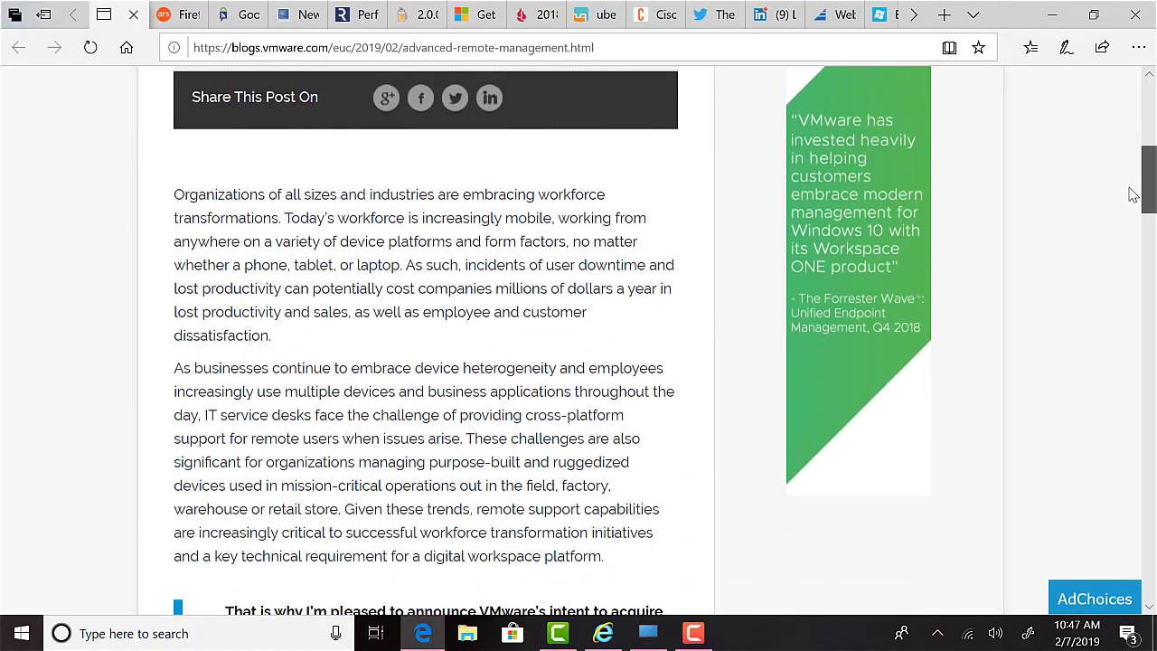
pyautogui.scroll(-3)
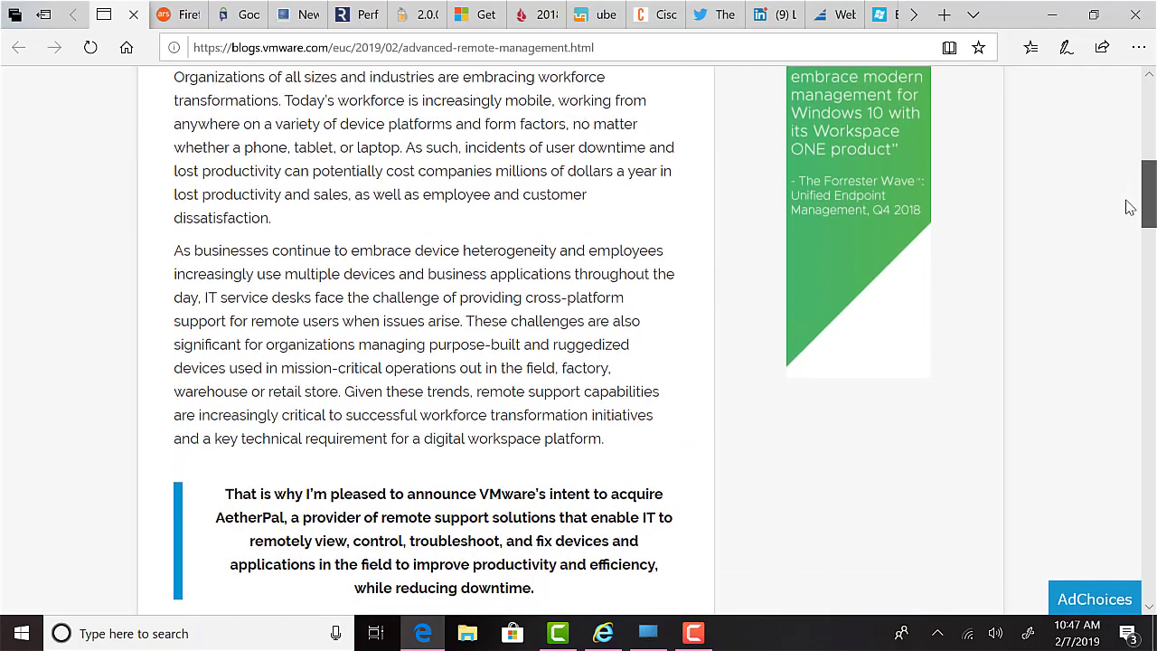
pyautogui.scroll(-3)
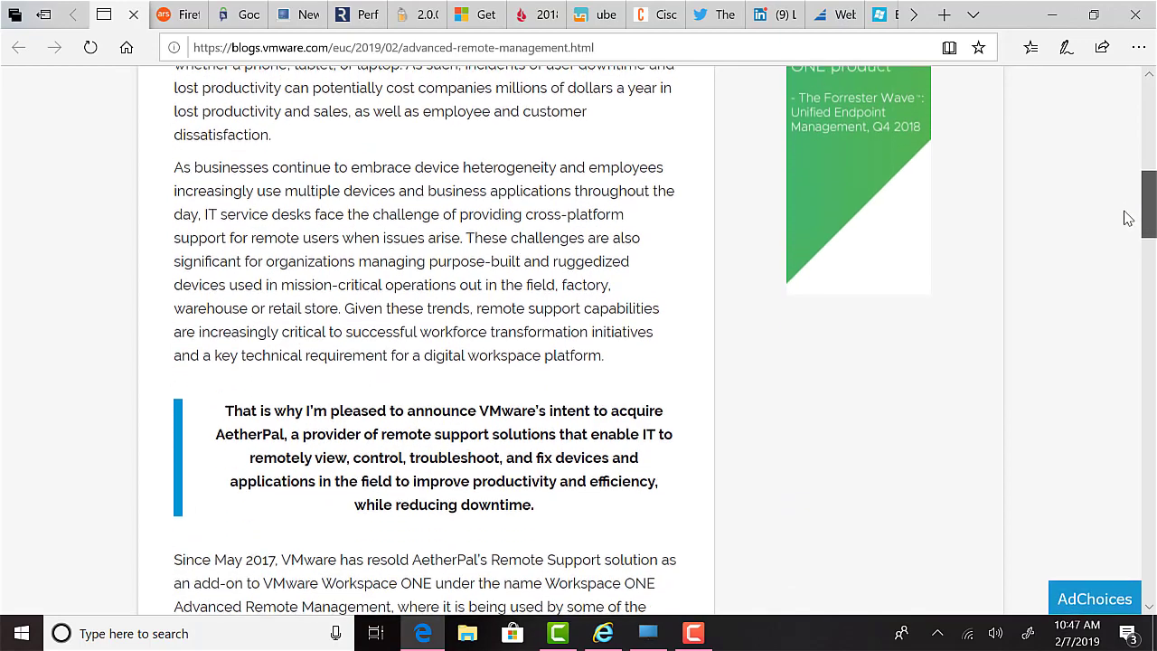
pyautogui.scroll(-3)
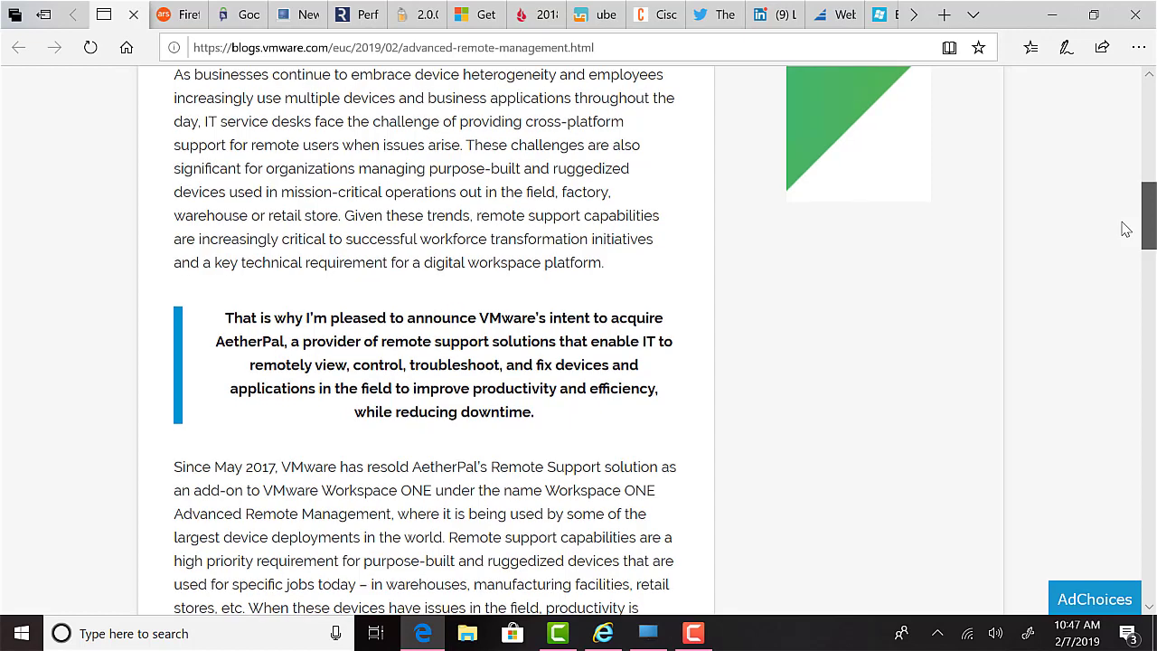
pyautogui.scroll(-3)
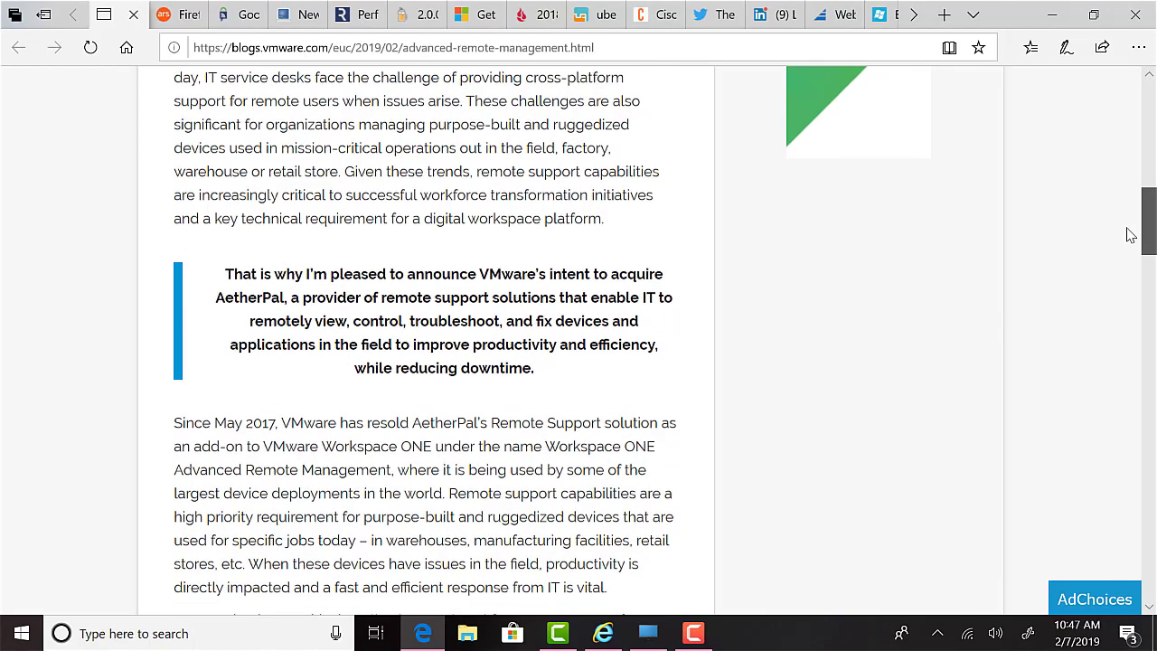
pyautogui.scroll(-3)
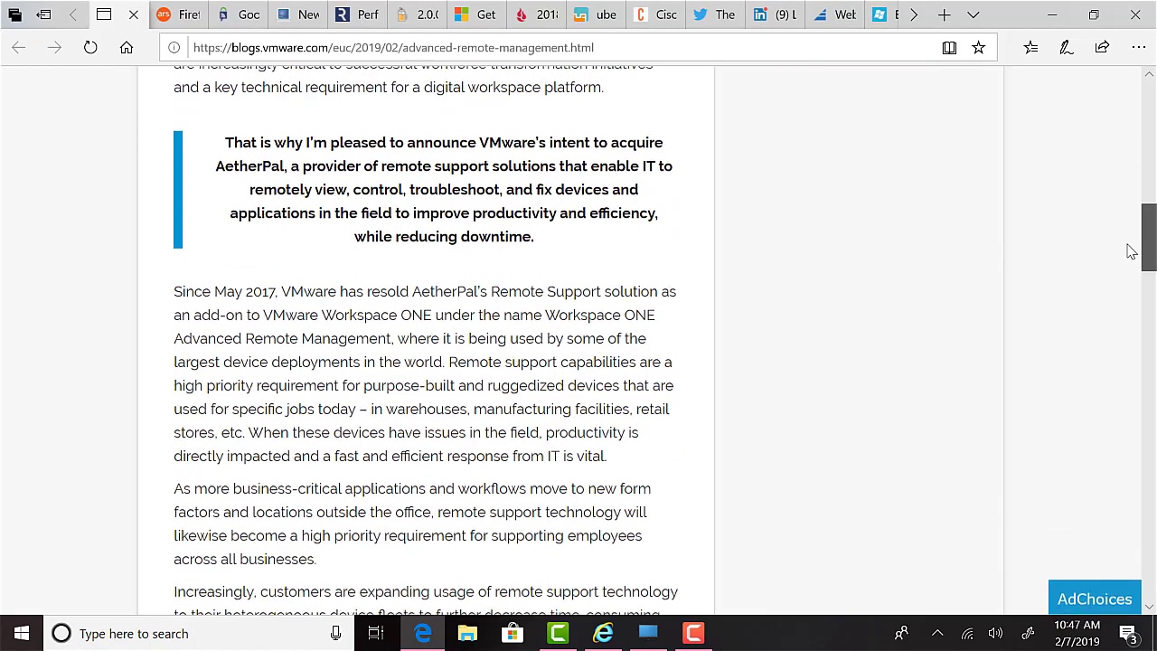
pyautogui.scroll(-3)
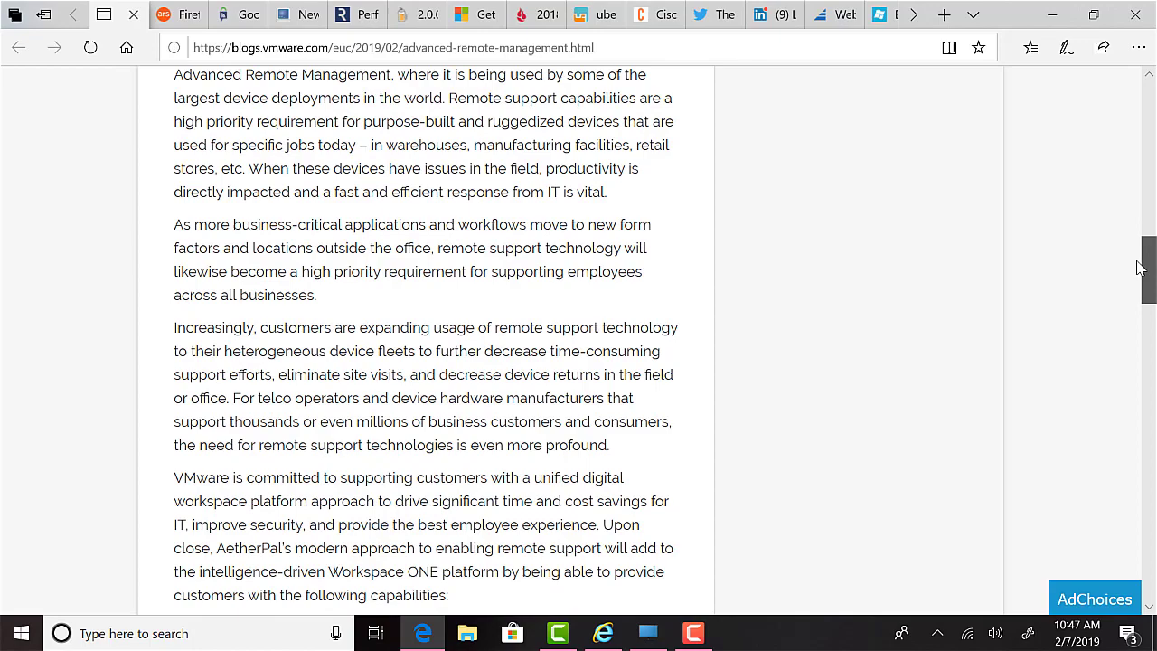
pyautogui.scroll(-3)
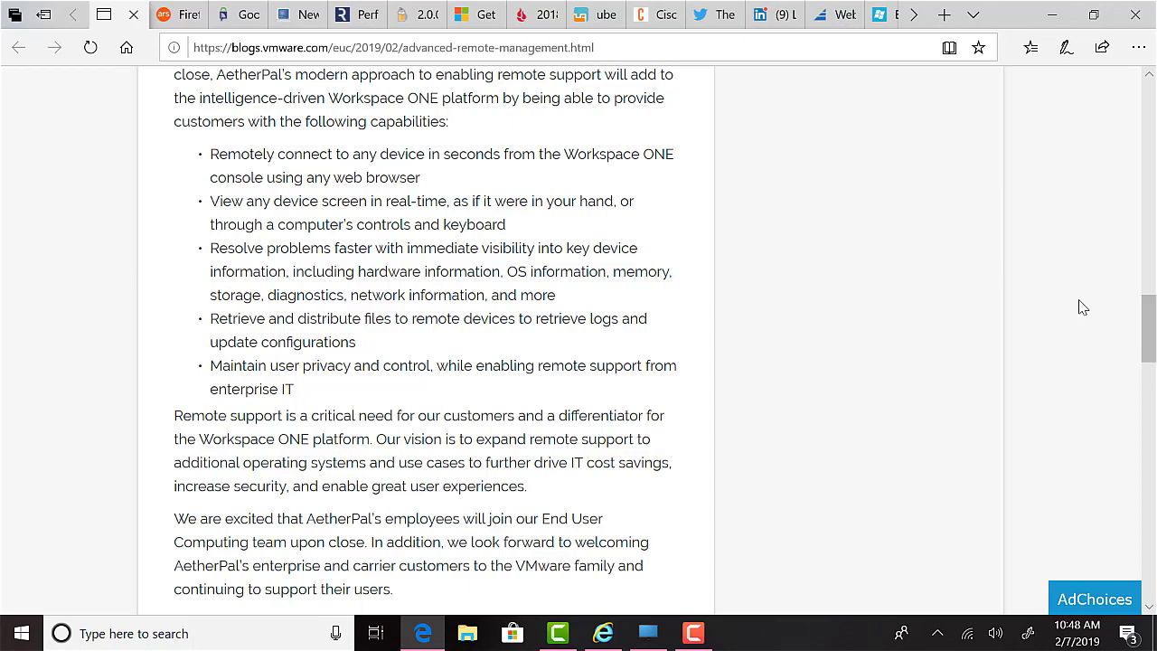
pyautogui.click(72, 15)
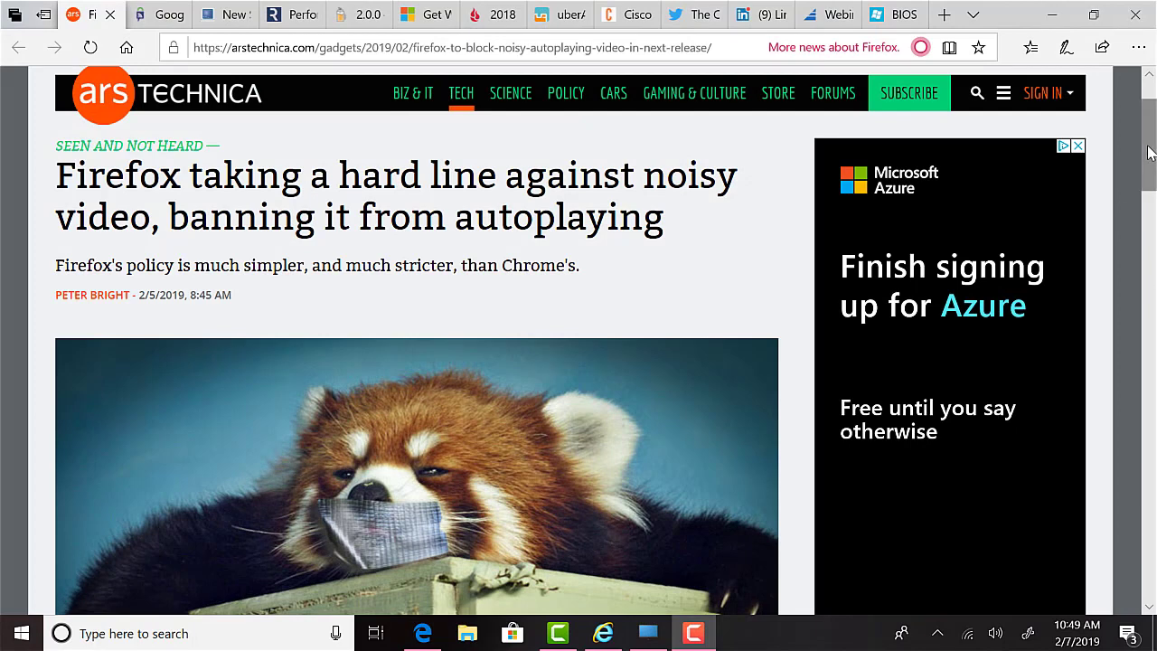
# Scroll the Ars Technica Firefox autoplay story down to the autoplay settings screenshot.
pyautogui.scroll(-3)
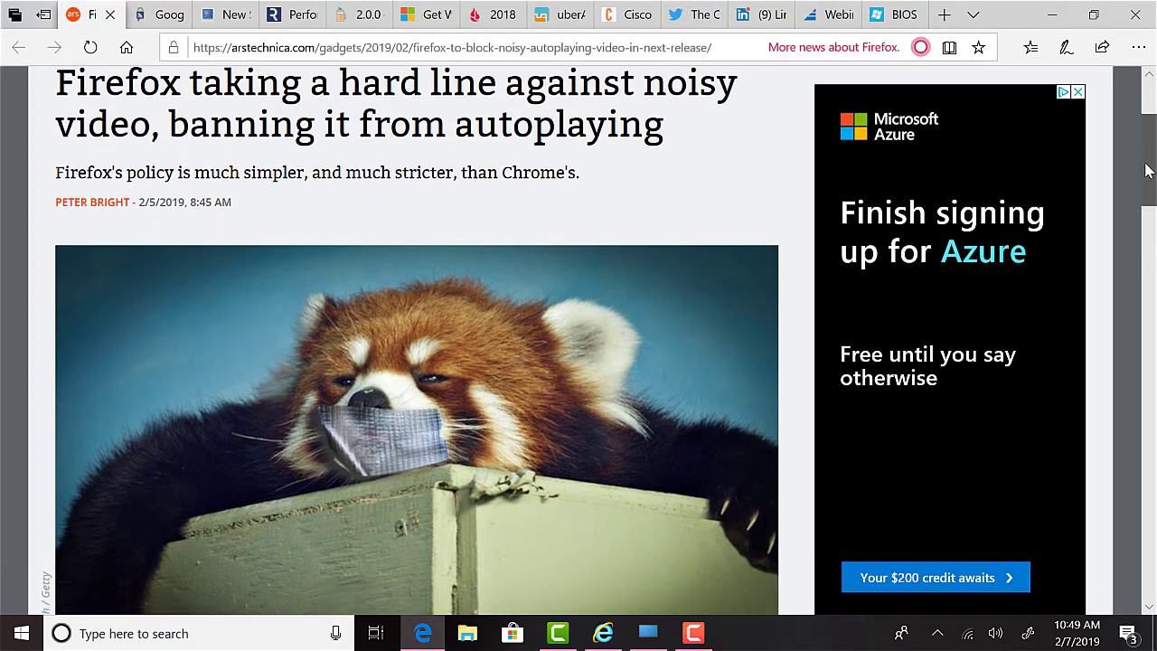
pyautogui.scroll(-3)
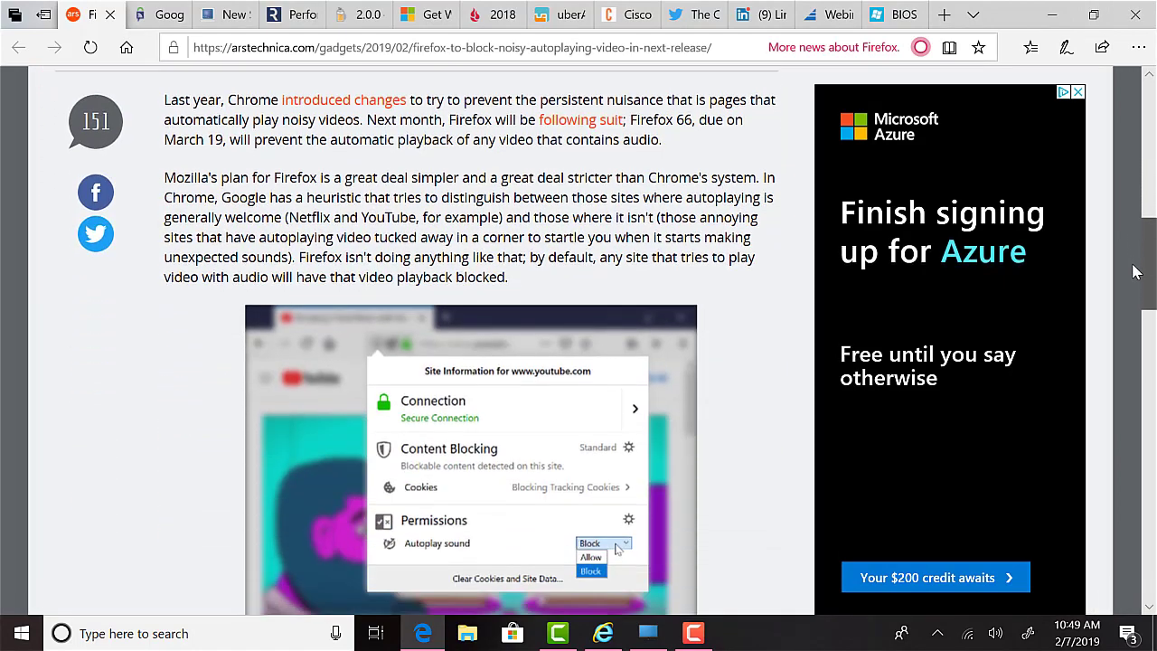
pyautogui.scroll(-3)
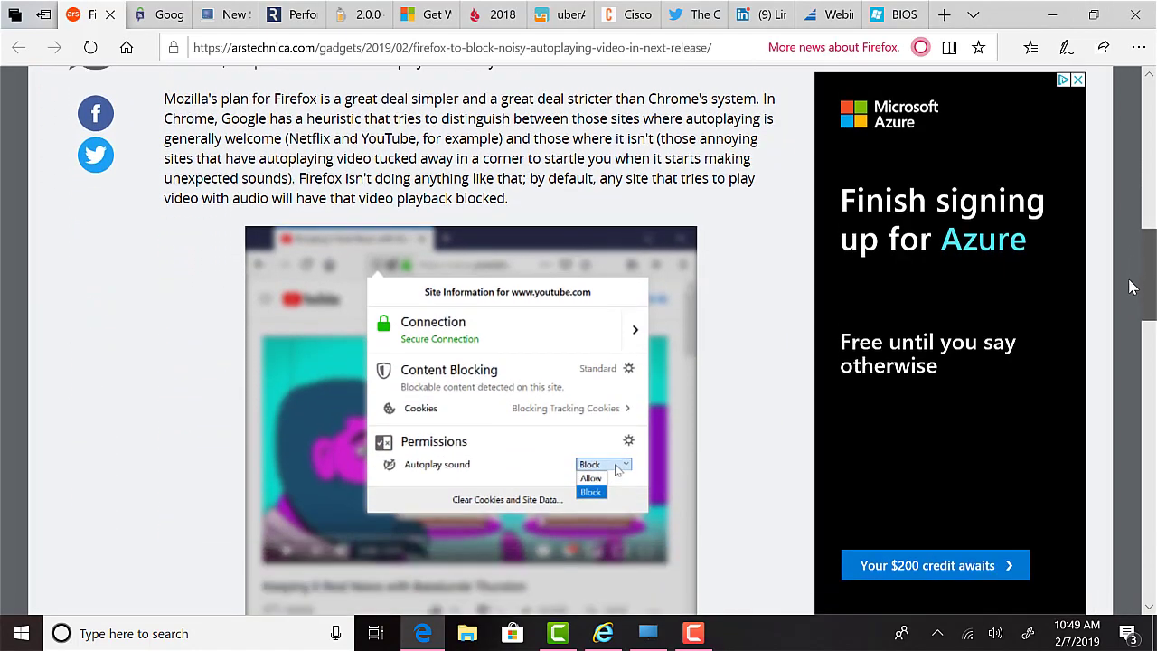
pyautogui.scroll(-3)
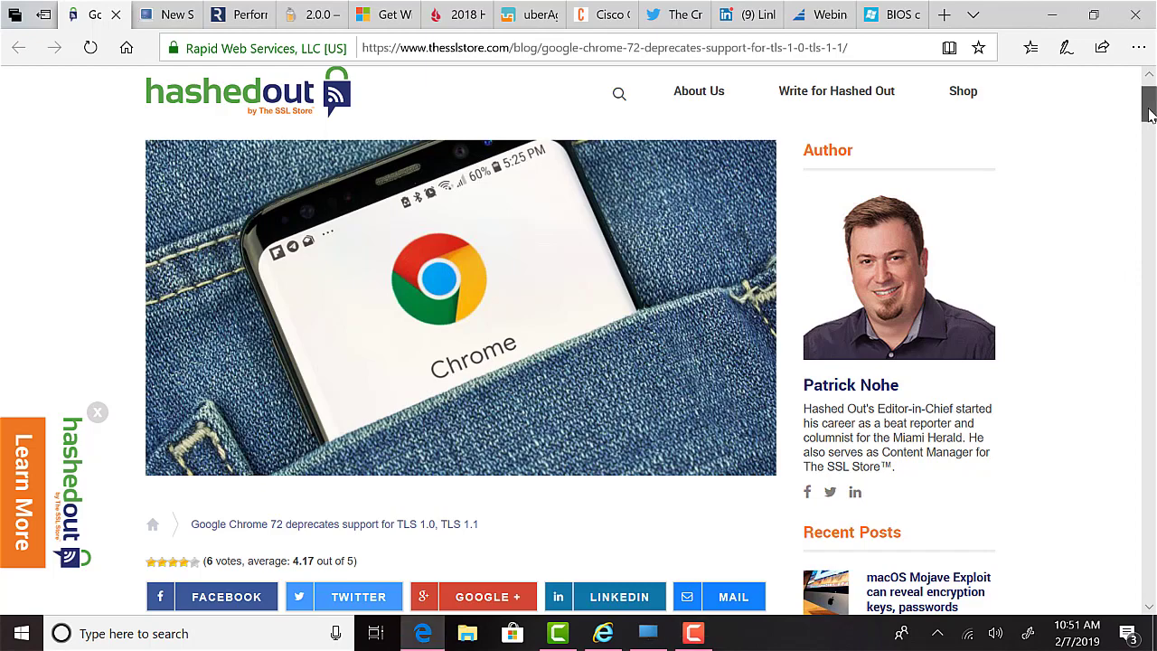
# Scroll the Chrome 72 TLS article down to the 'Bye bye HPKP' heading.
pyautogui.scroll(-3)
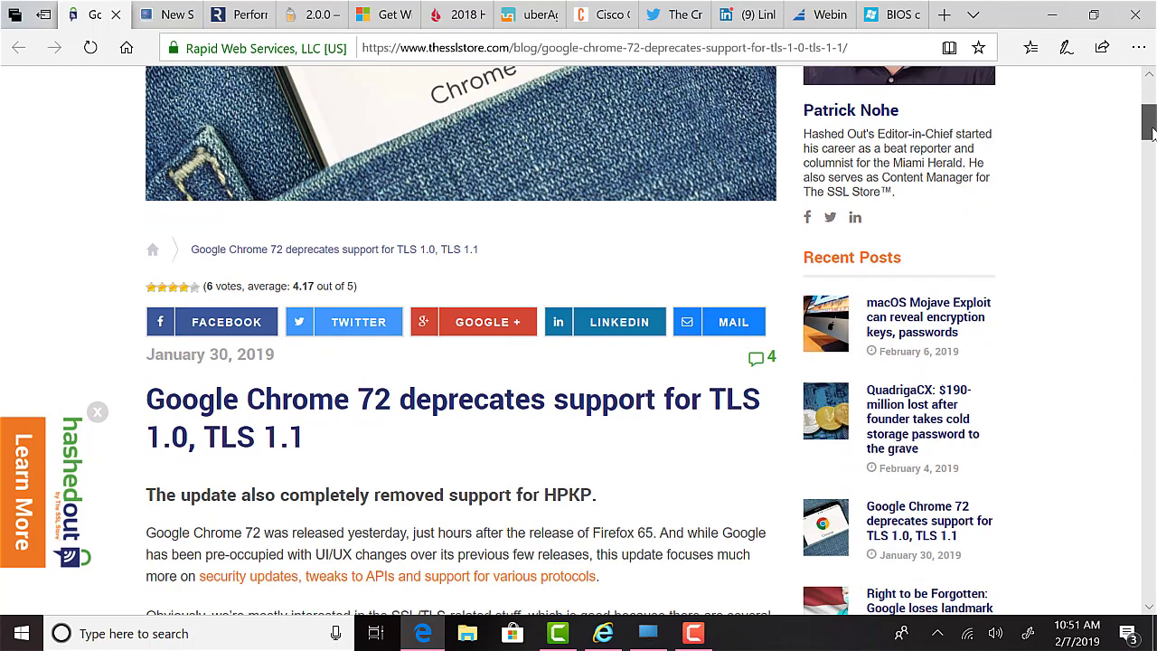
pyautogui.scroll(-3)
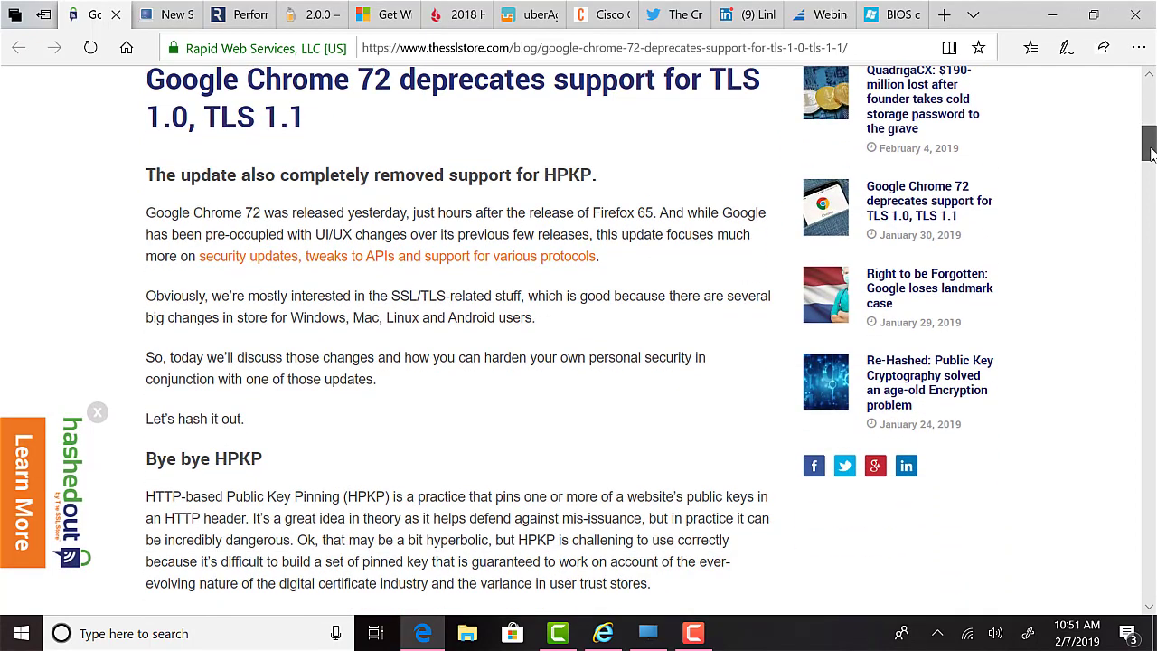
pyautogui.scroll(3)
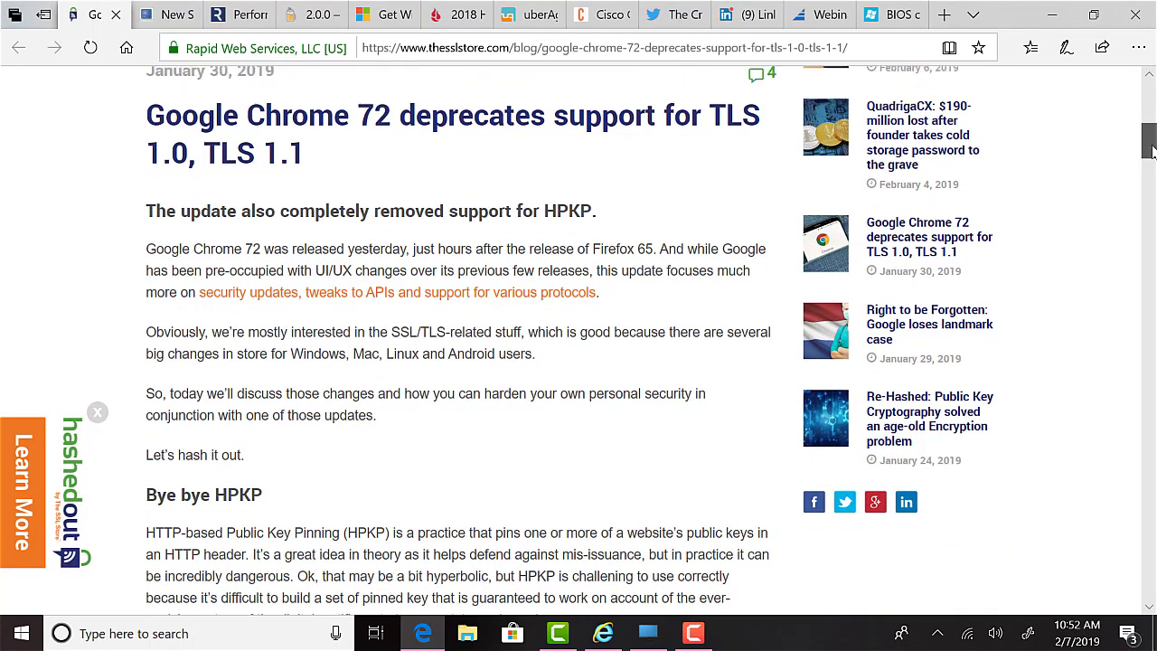
pyautogui.scroll(-3)
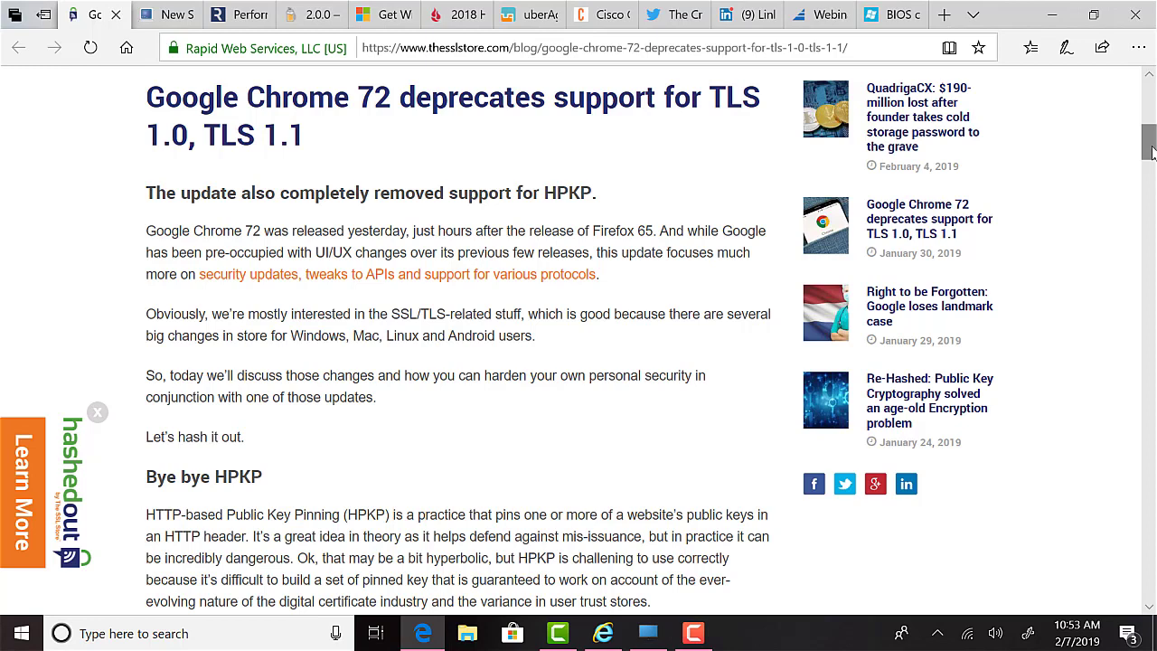
# Close the Chrome 72 TLS article tab, revealing the SpeakUp backdoor story.
pyautogui.click(167, 15)
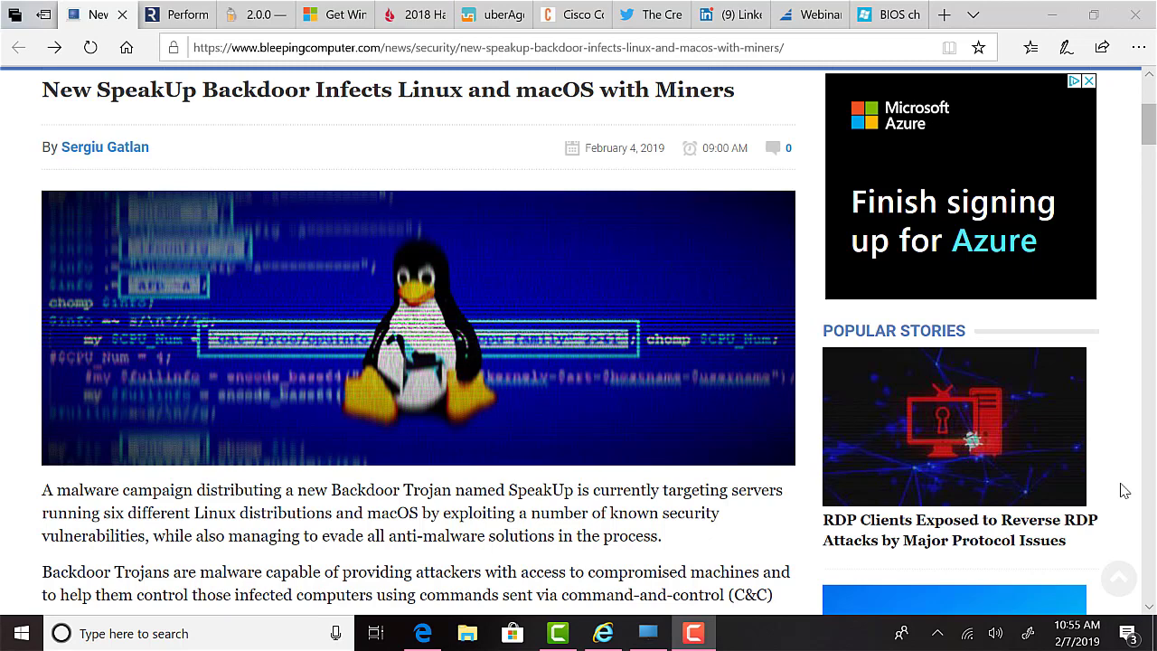
pyautogui.moveTo(850, 497)
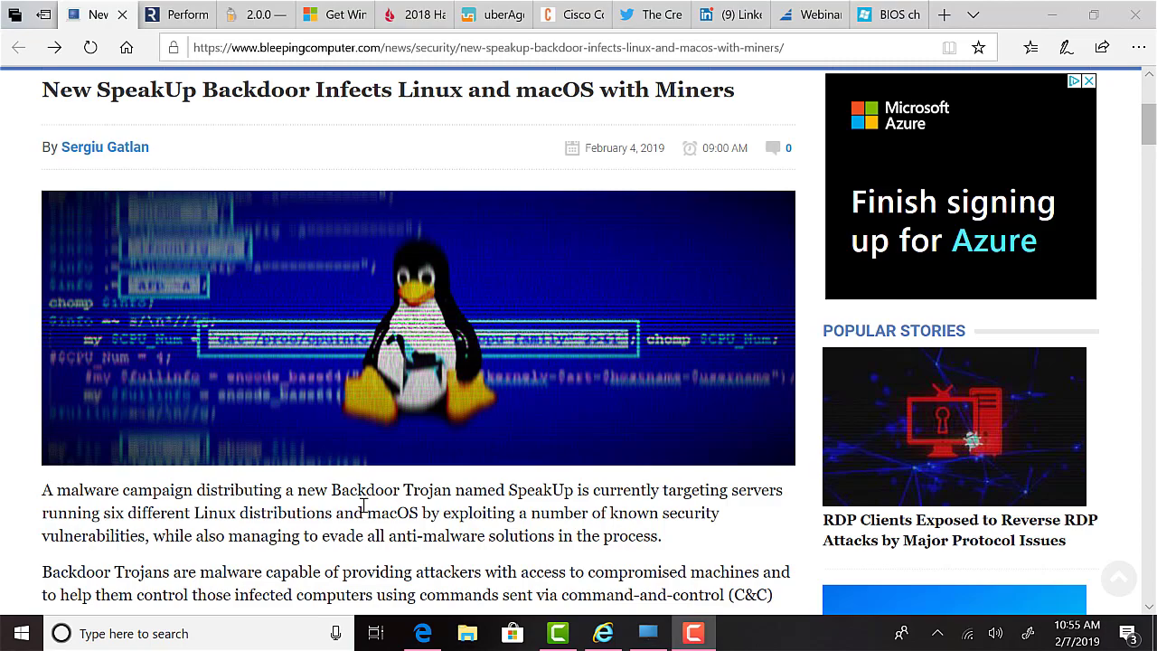
pyautogui.moveTo(113, 521)
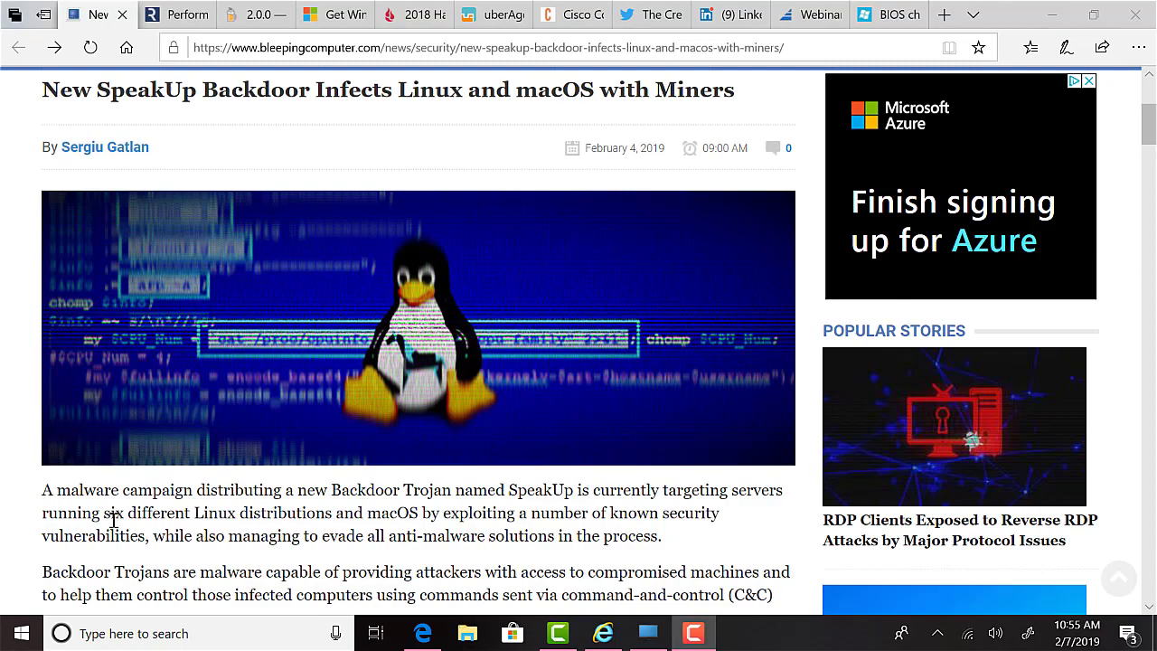
# Scroll the BleepingComputer SpeakUp article down to its infection world map.
pyautogui.scroll(-3)
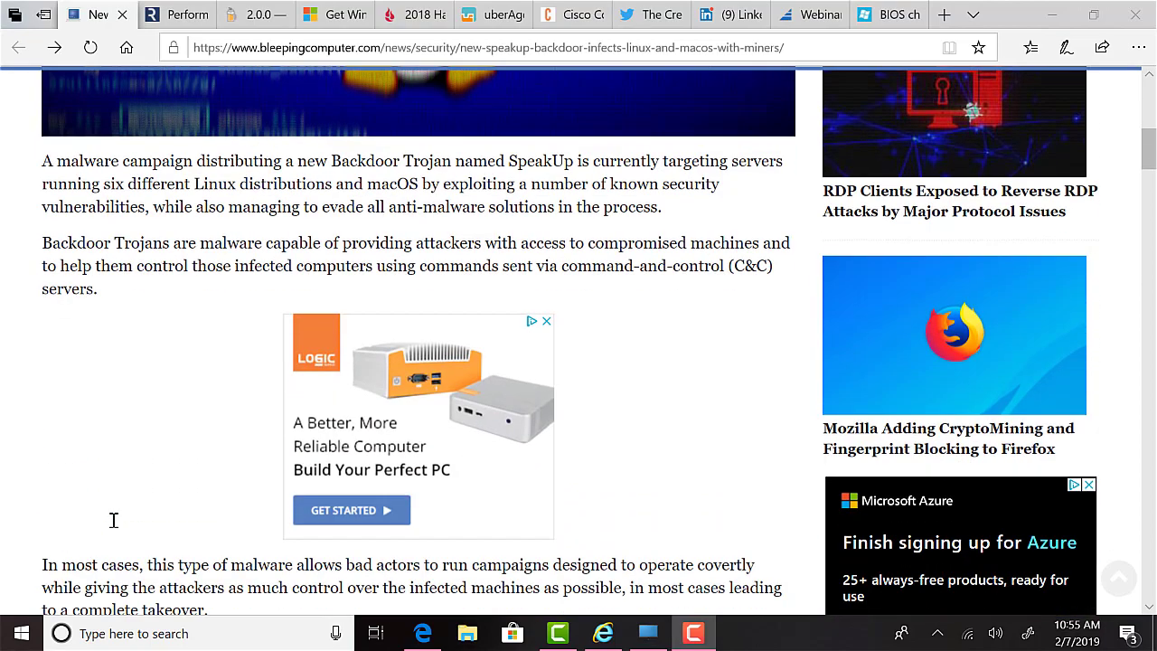
pyautogui.scroll(-3)
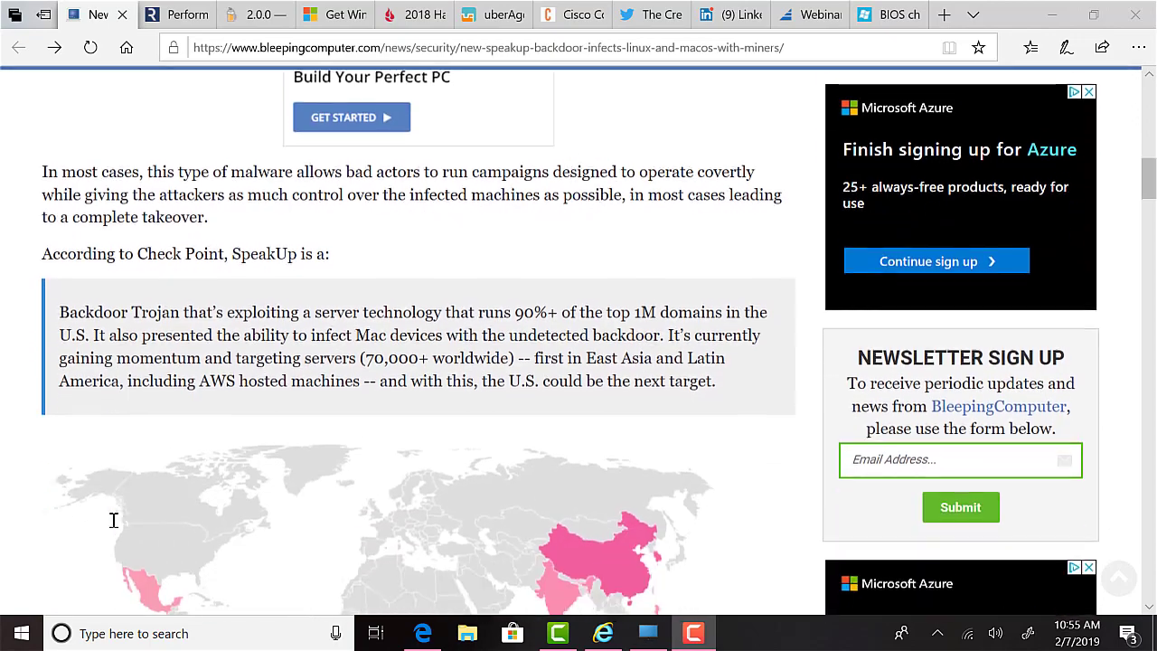
pyautogui.scroll(-3)
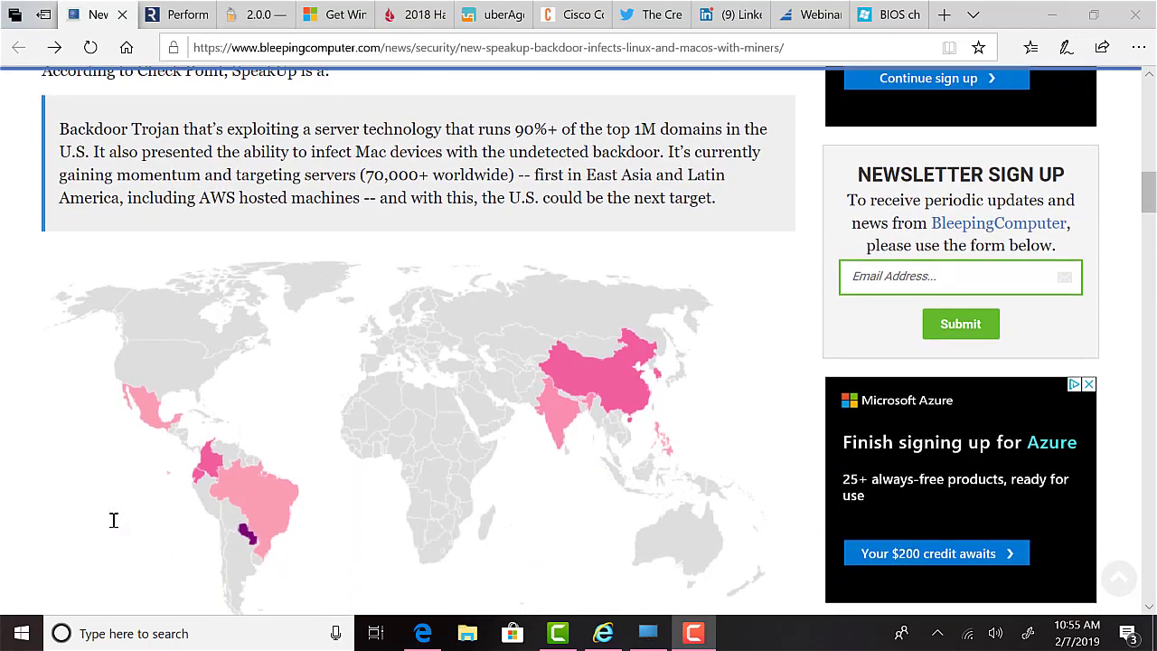
pyautogui.scroll(3)
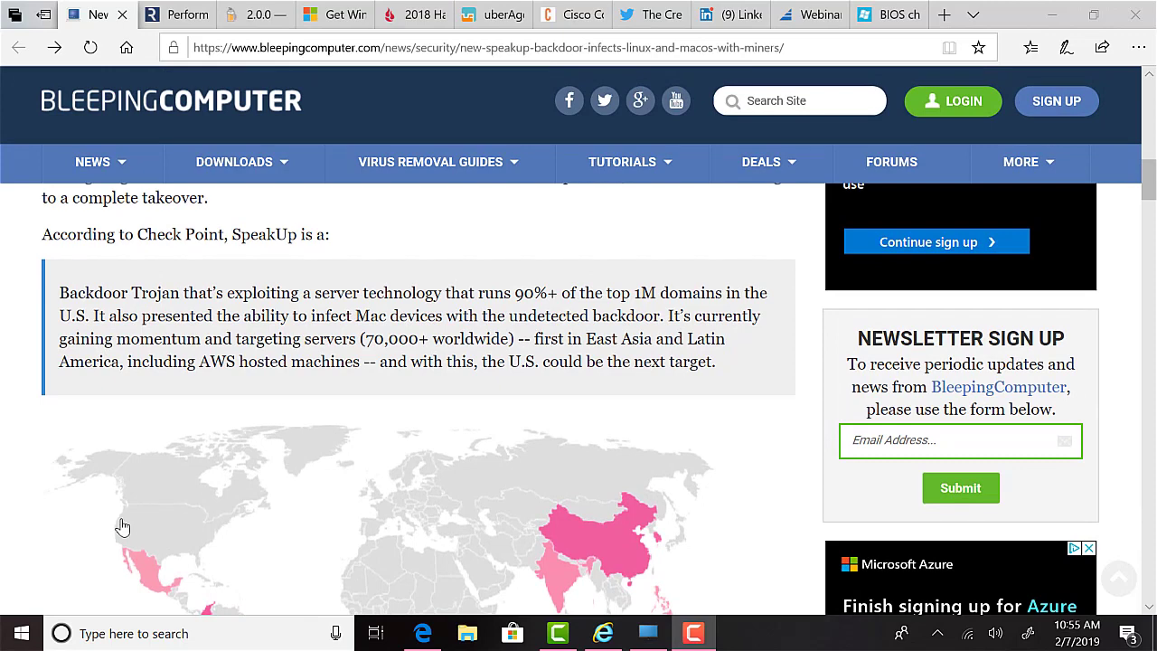
pyautogui.scroll(3)
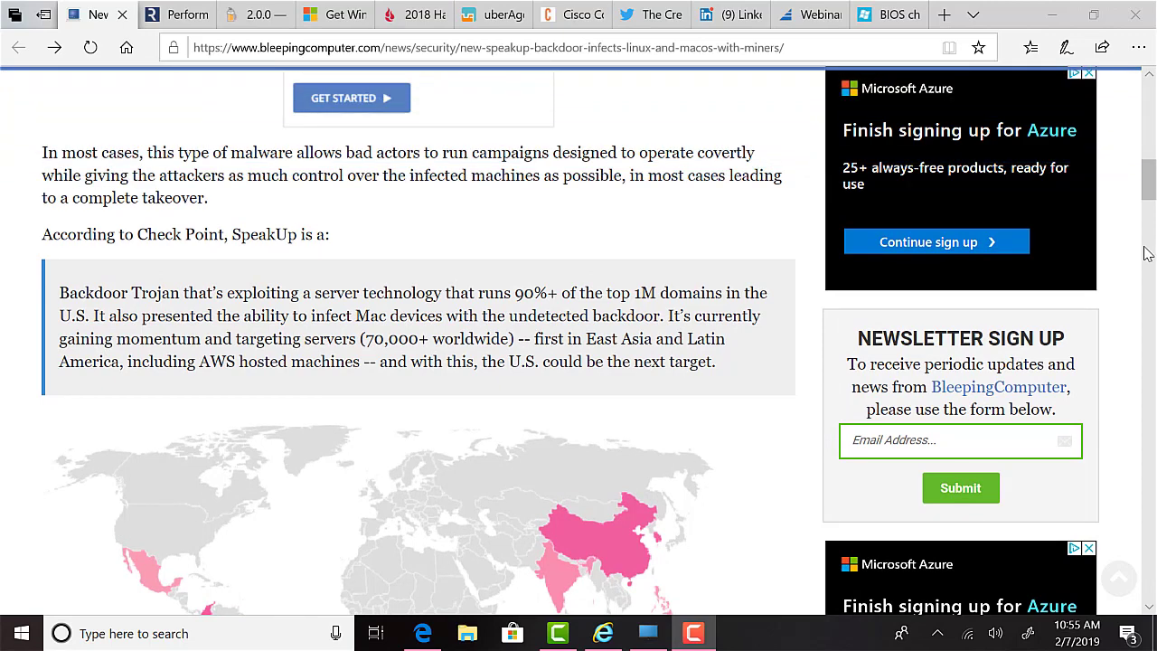
pyautogui.scroll(-3)
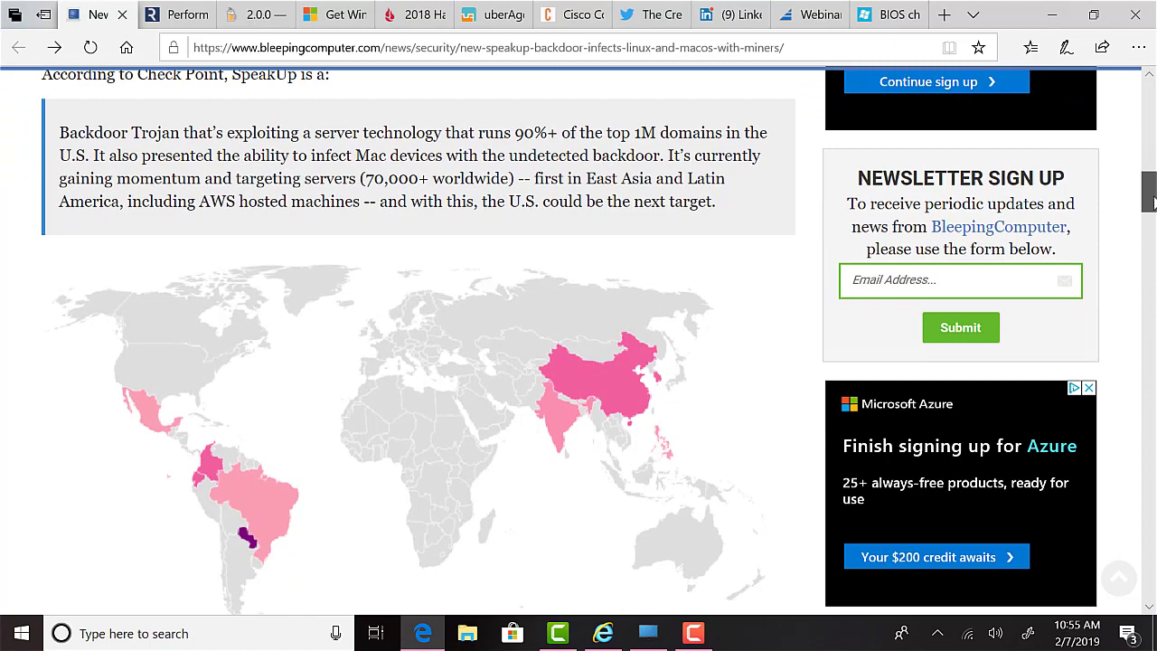
pyautogui.scroll(-3)
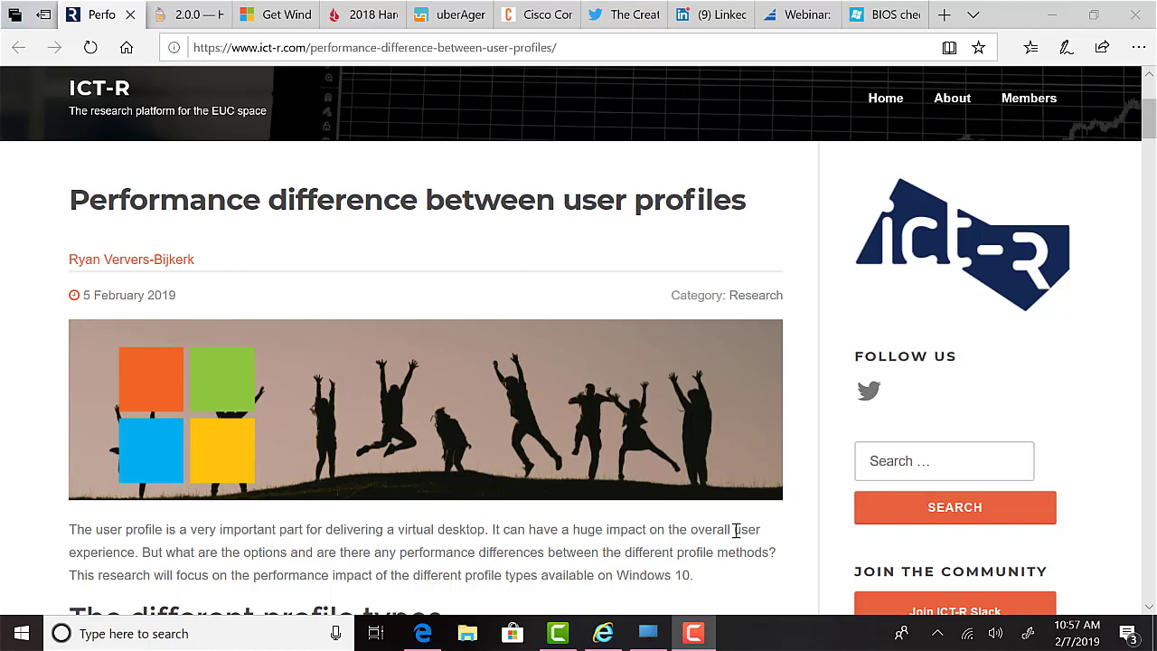
pyautogui.moveTo(1135, 262)
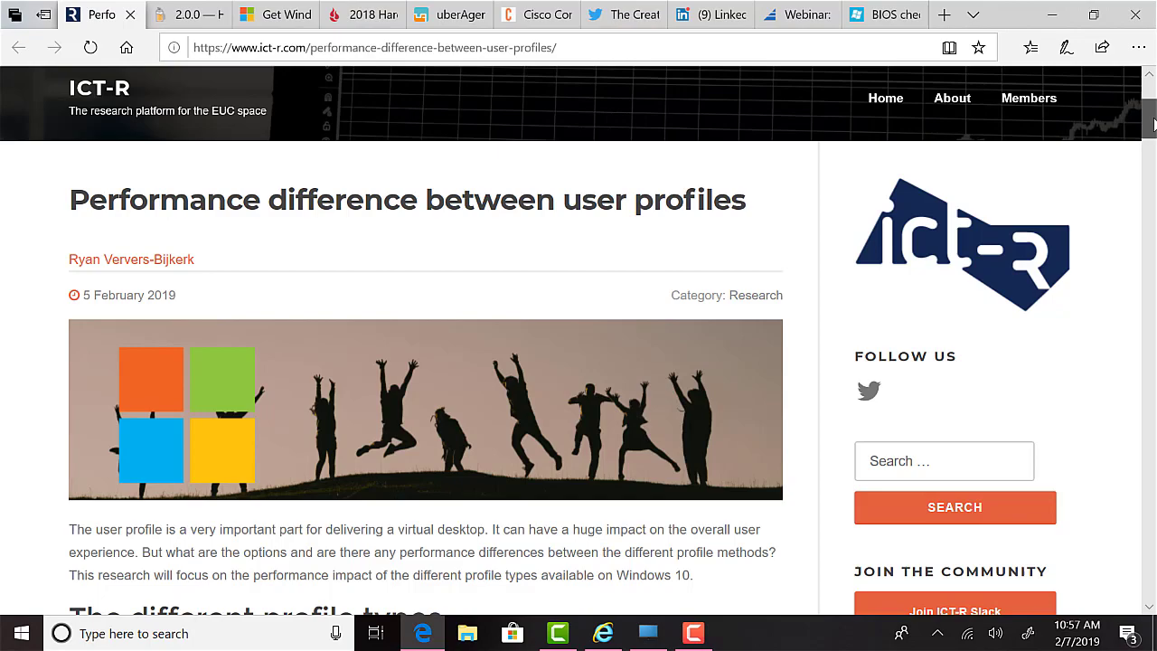
pyautogui.scroll(-3)
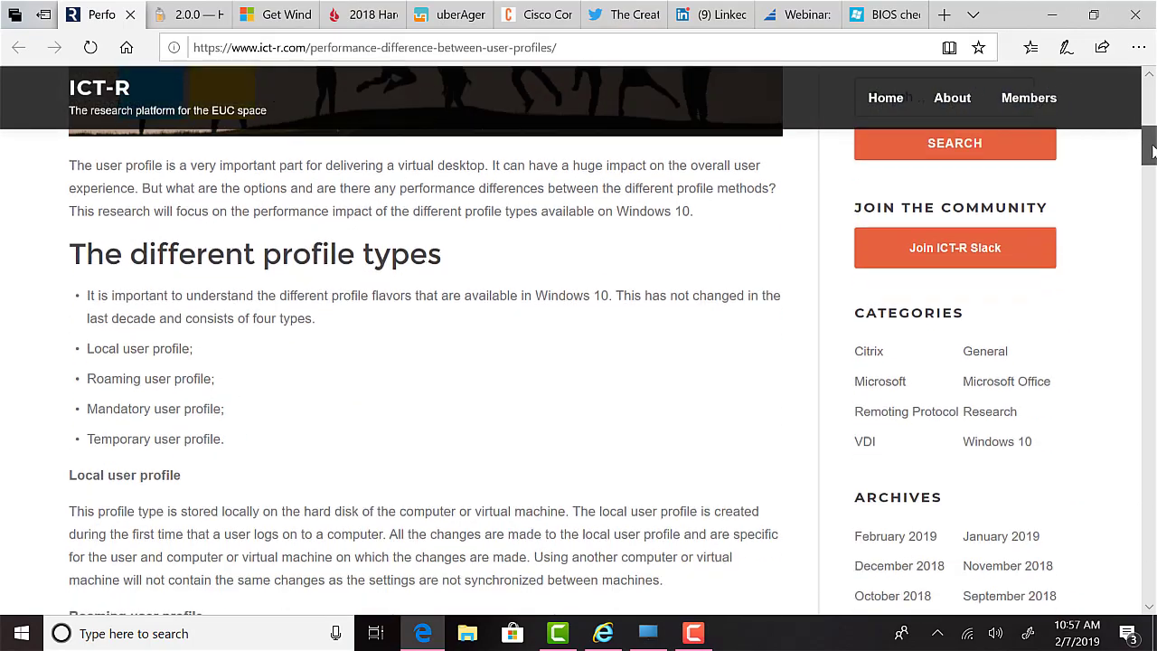
pyautogui.scroll(-3)
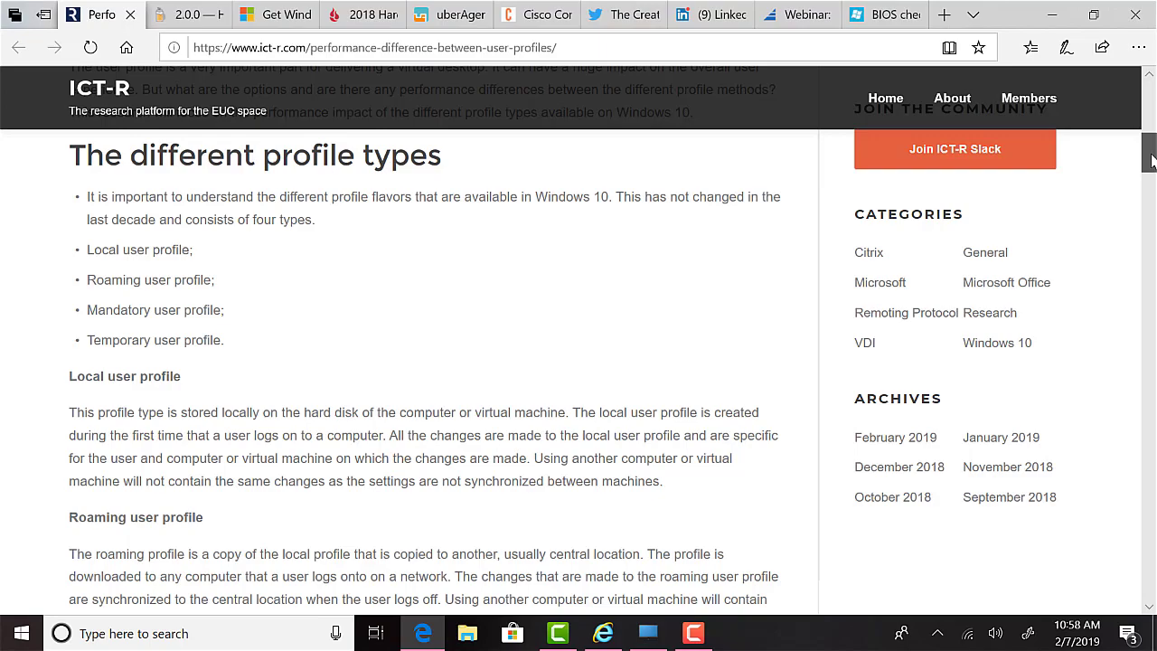
pyautogui.scroll(-3)
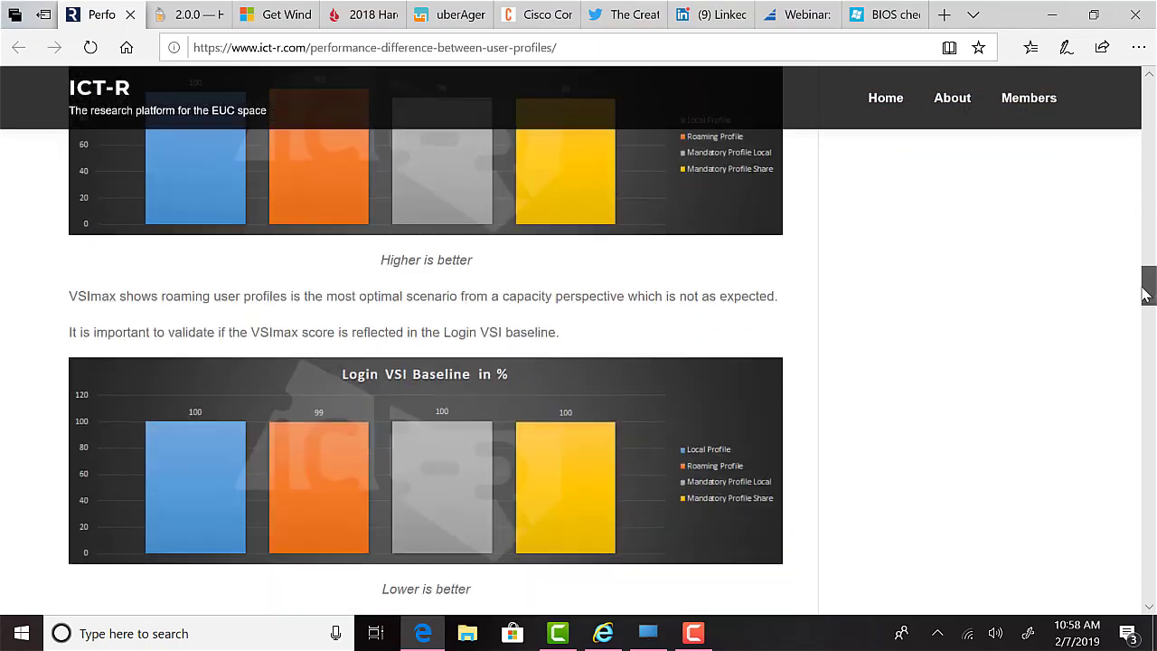
pyautogui.scroll(-3)
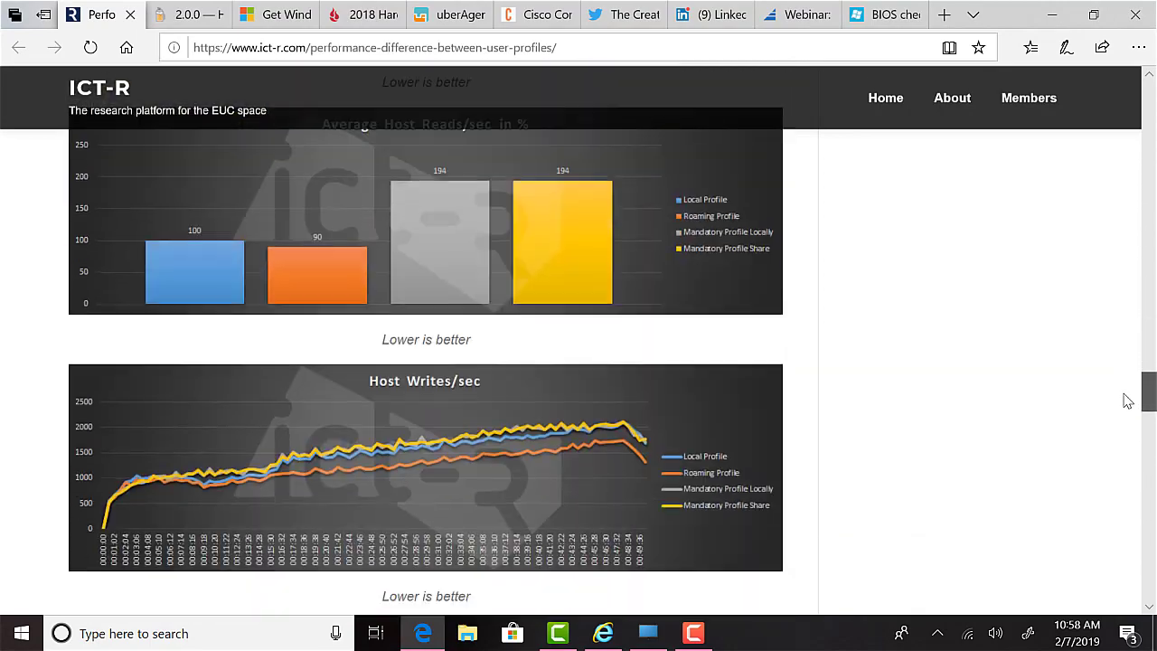
pyautogui.scroll(-3)
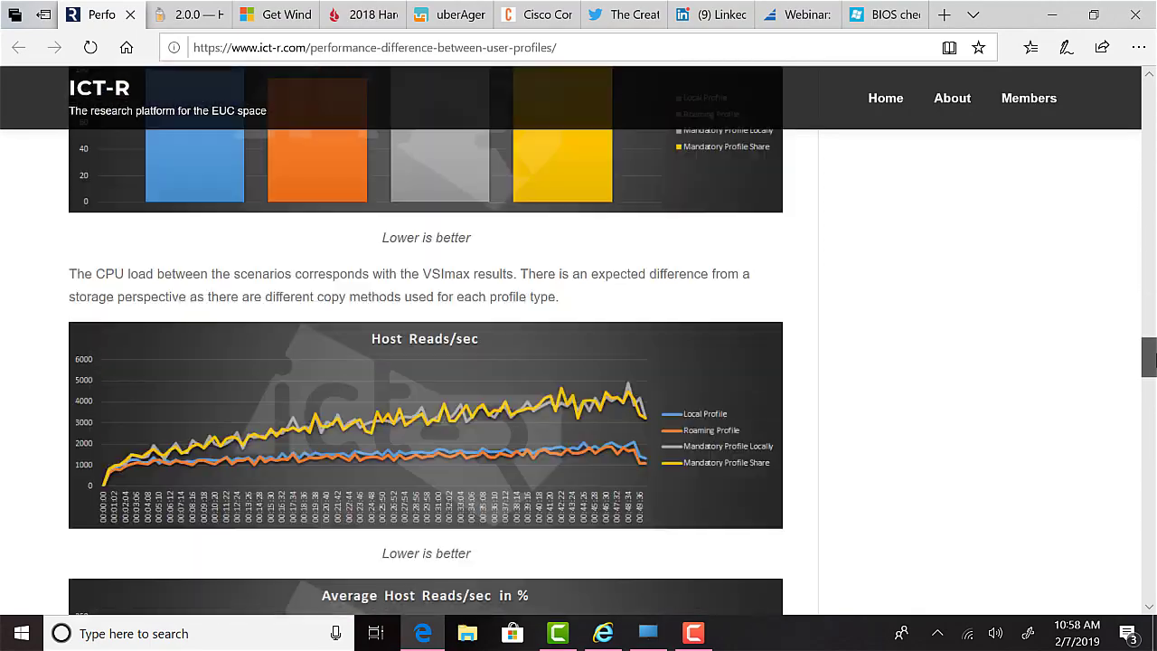
pyautogui.scroll(3)
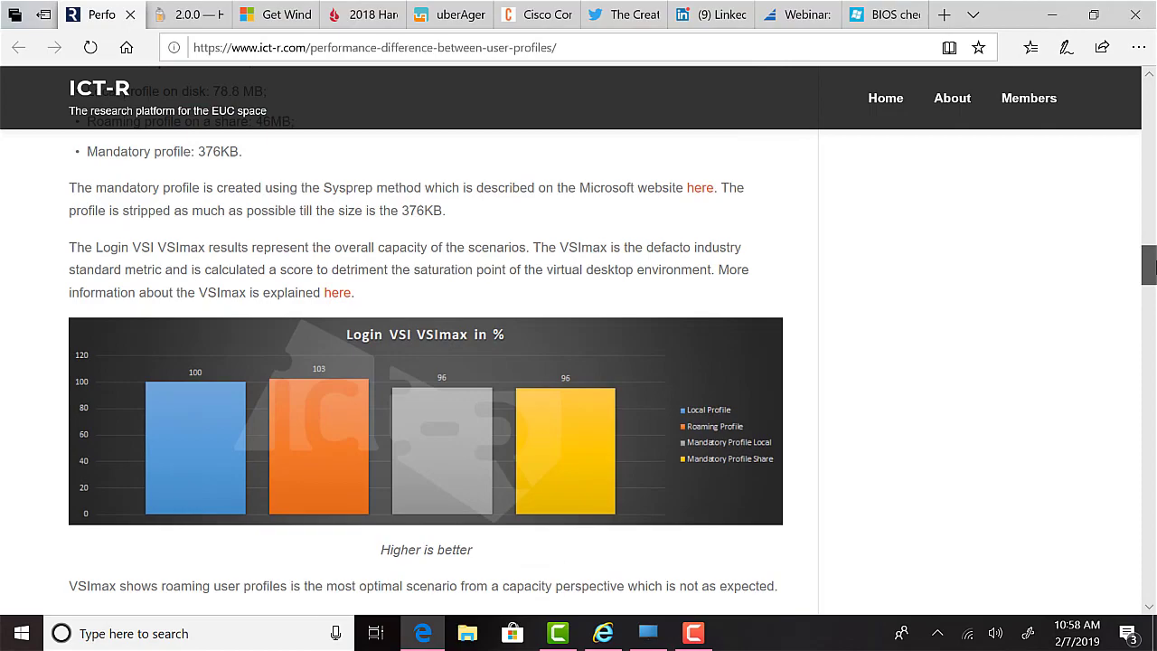
pyautogui.scroll(3)
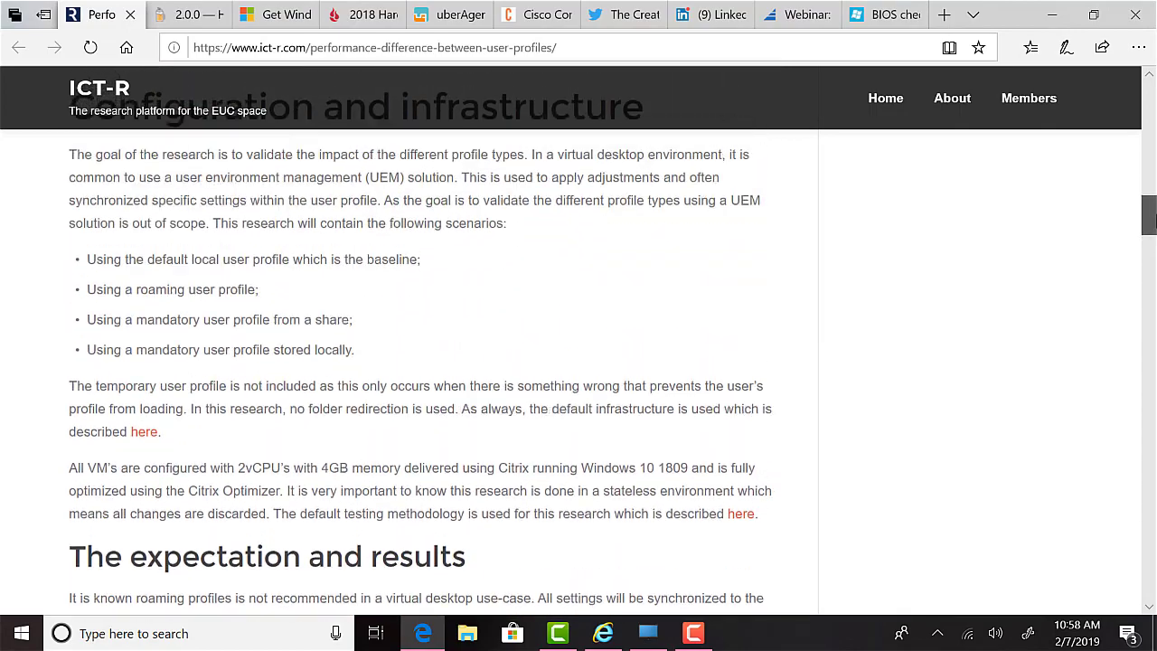
pyautogui.scroll(3)
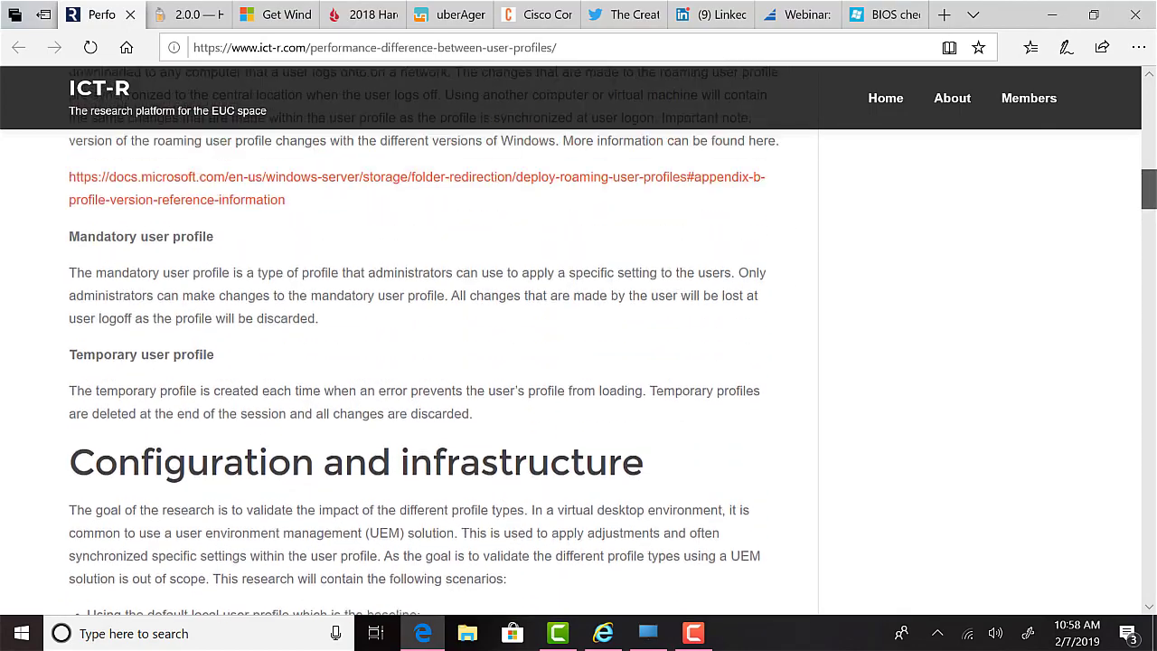
pyautogui.scroll(3)
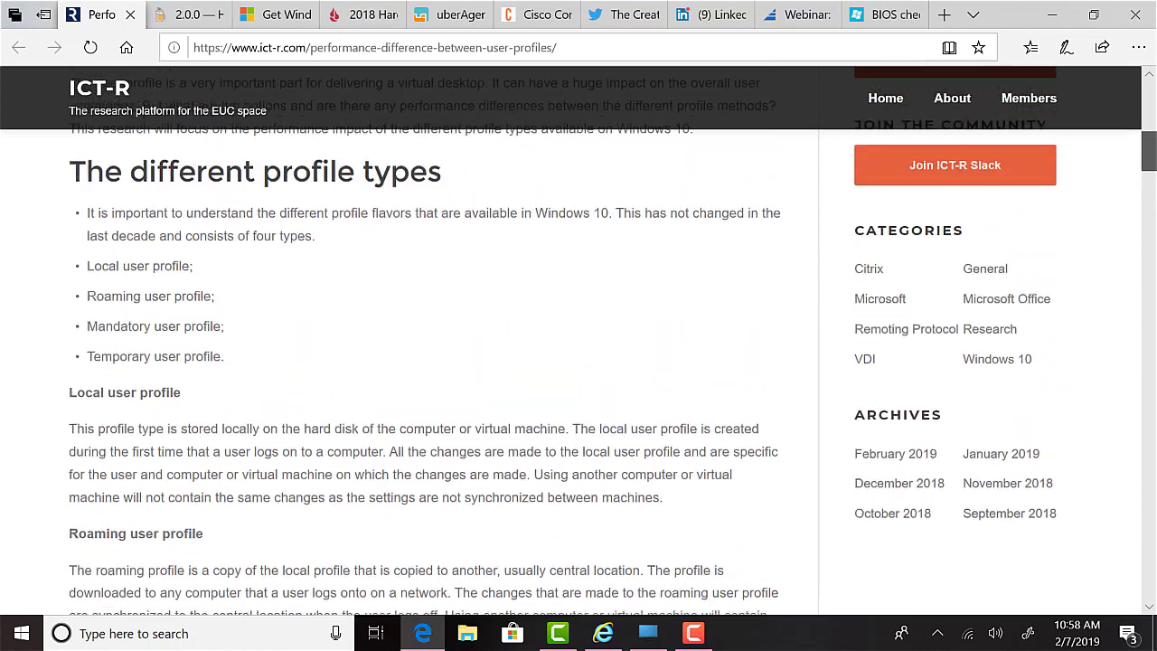
pyautogui.scroll(3)
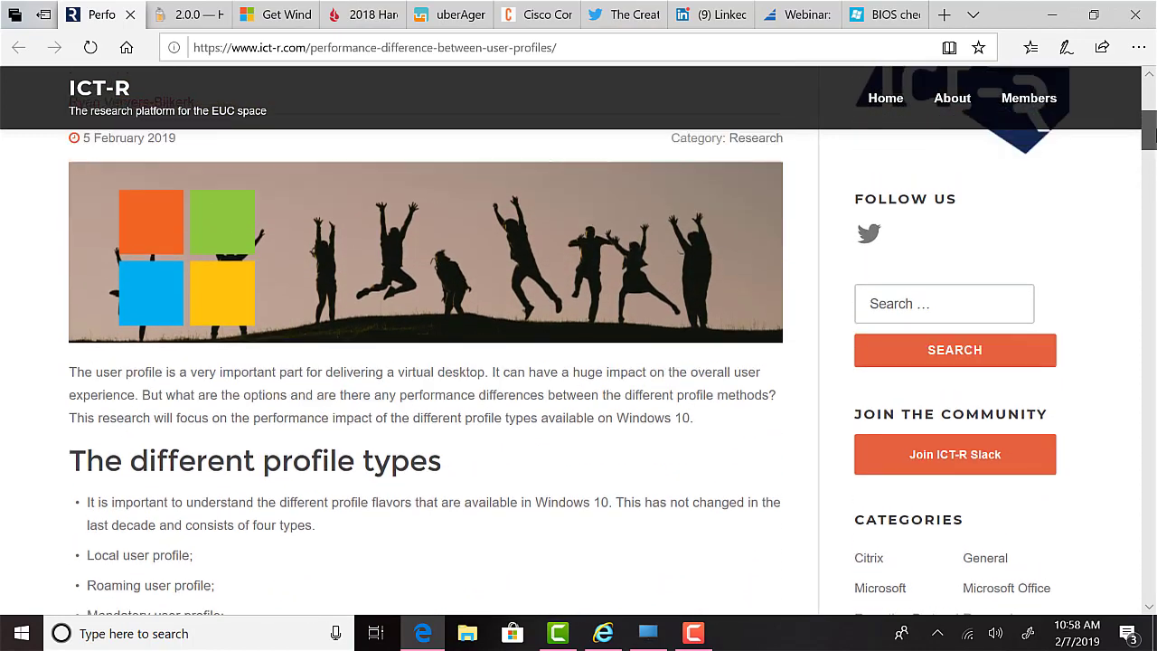
pyautogui.scroll(3)
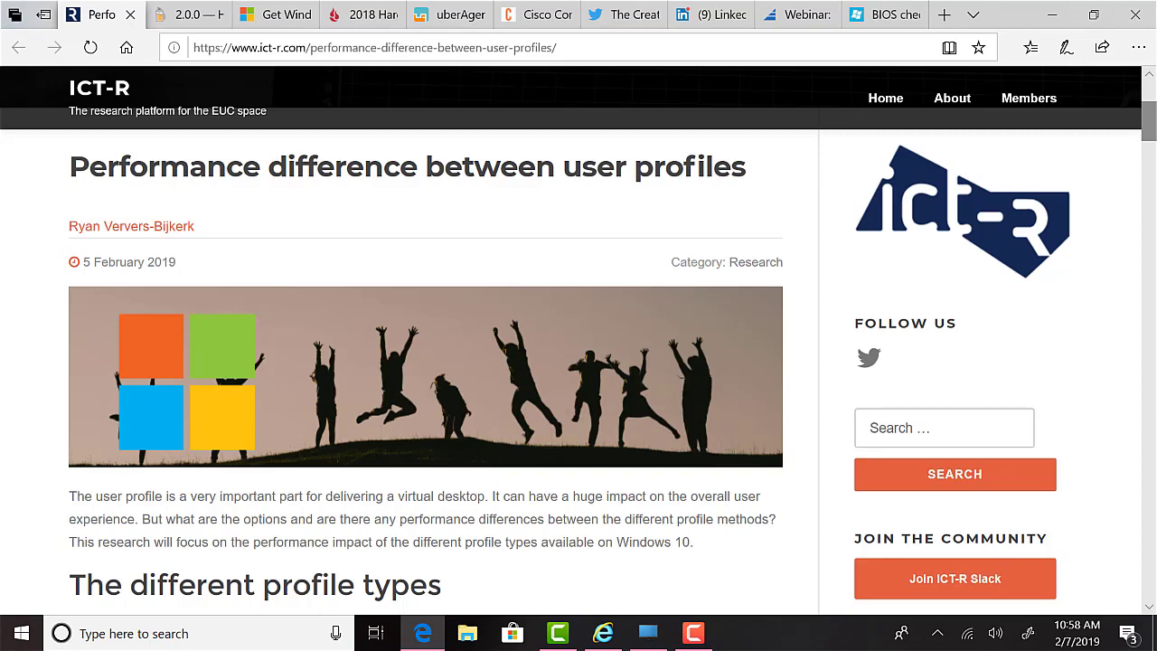
pyautogui.click(190, 14)
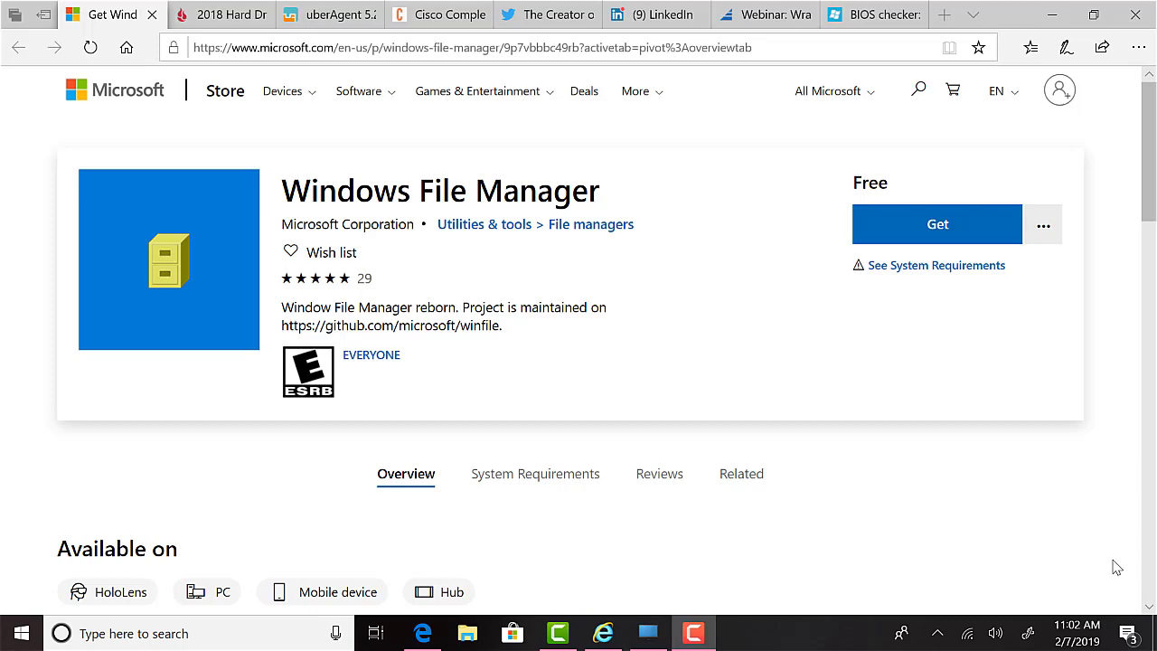
# Close the Windows File Manager Store tab, bringing up the Backblaze 2018 drive stats post.
pyautogui.click(221, 15)
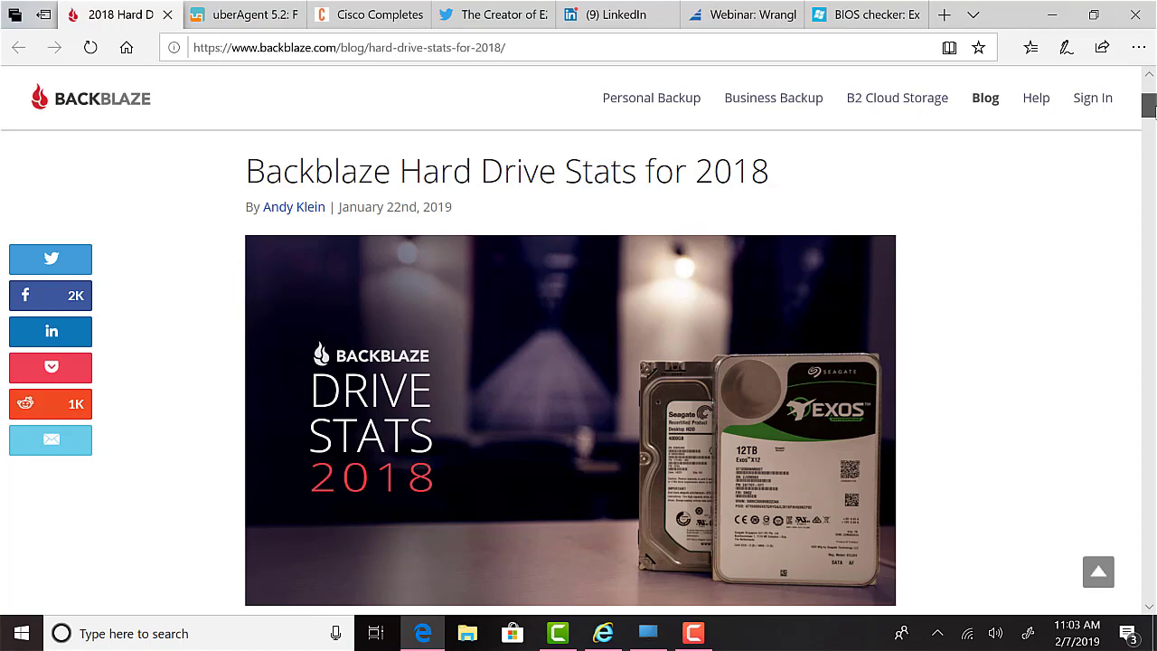
# Scroll the Backblaze post to the 2018 annualized failure rates table, then close it.
pyautogui.scroll(-3)
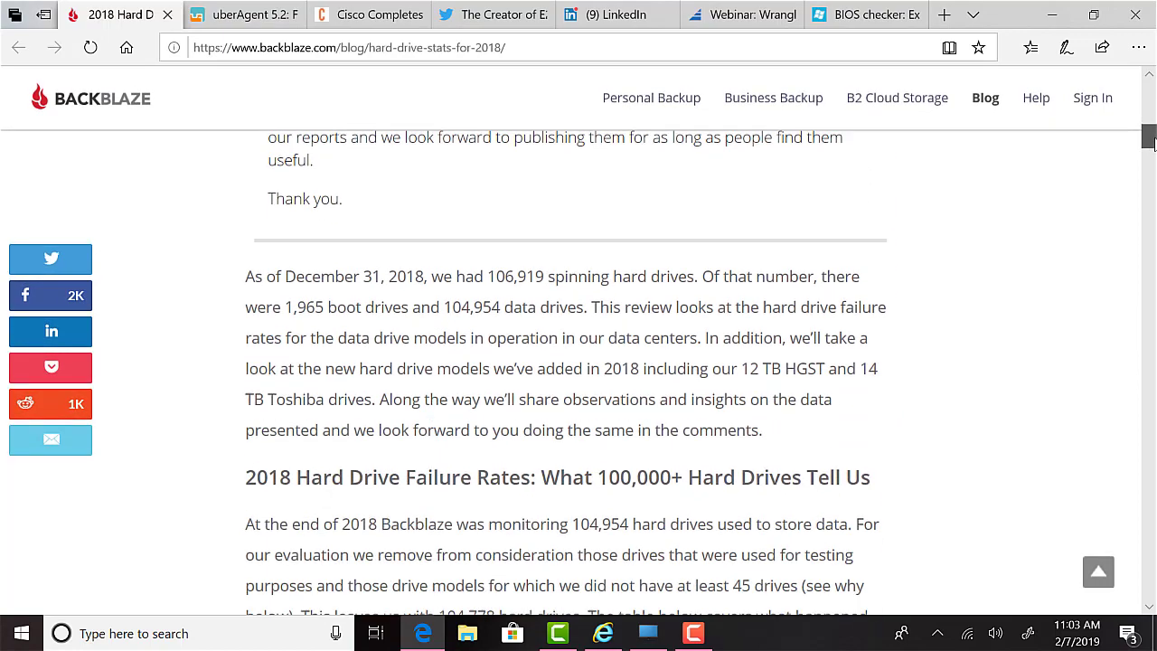
pyautogui.scroll(-3)
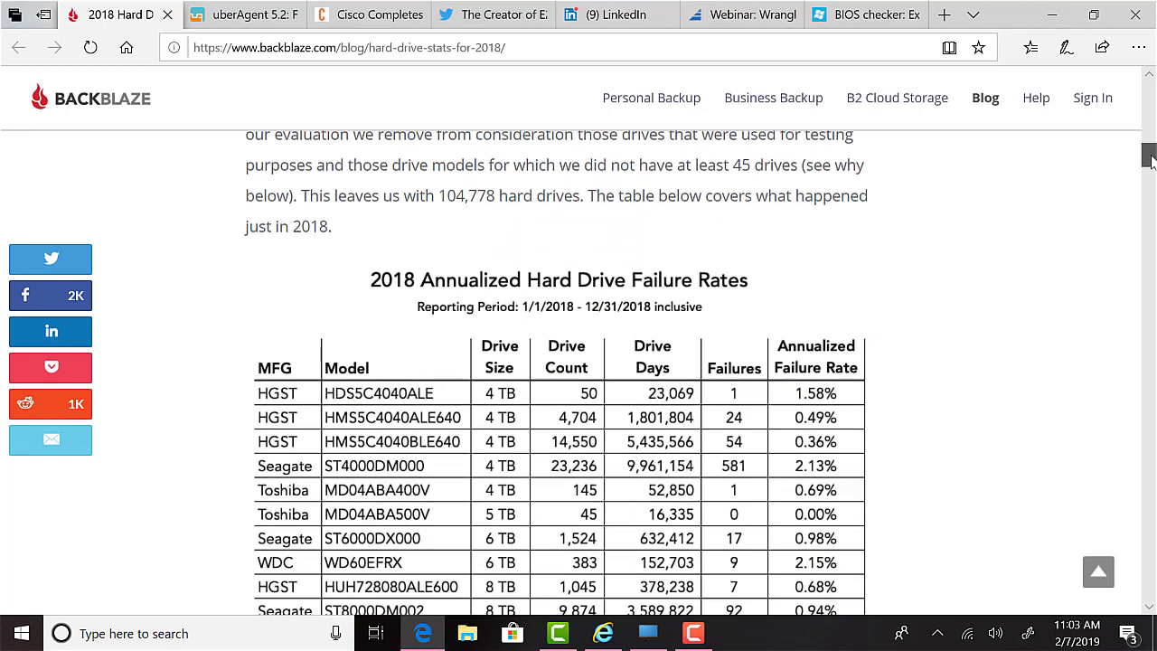
pyautogui.scroll(-3)
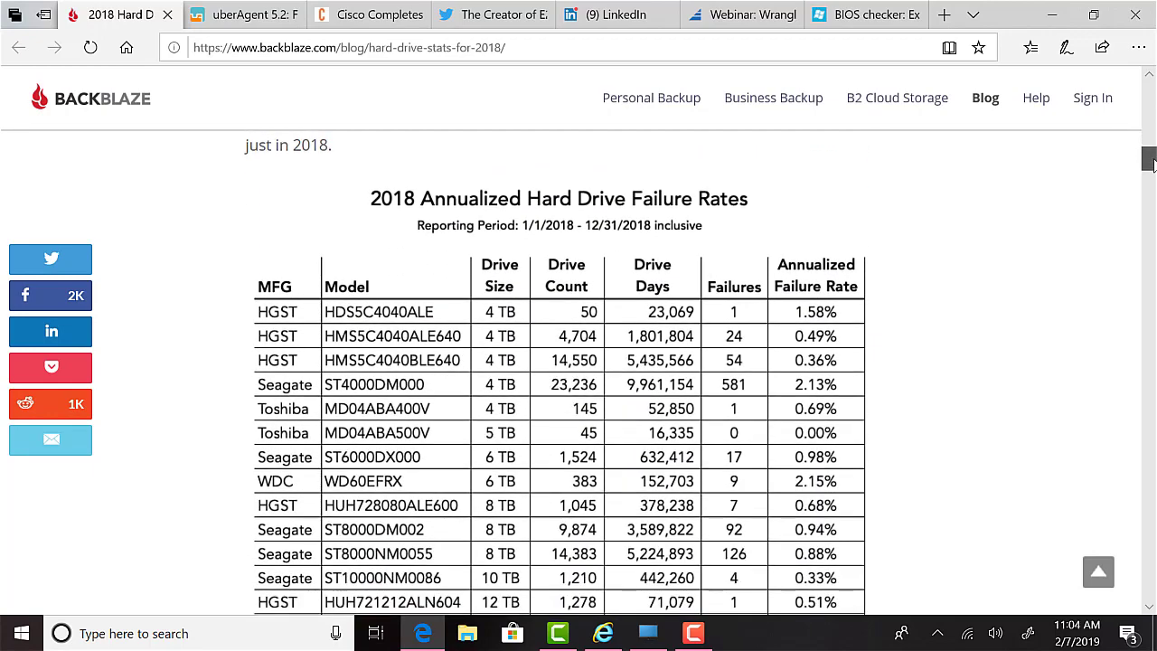
pyautogui.scroll(-3)
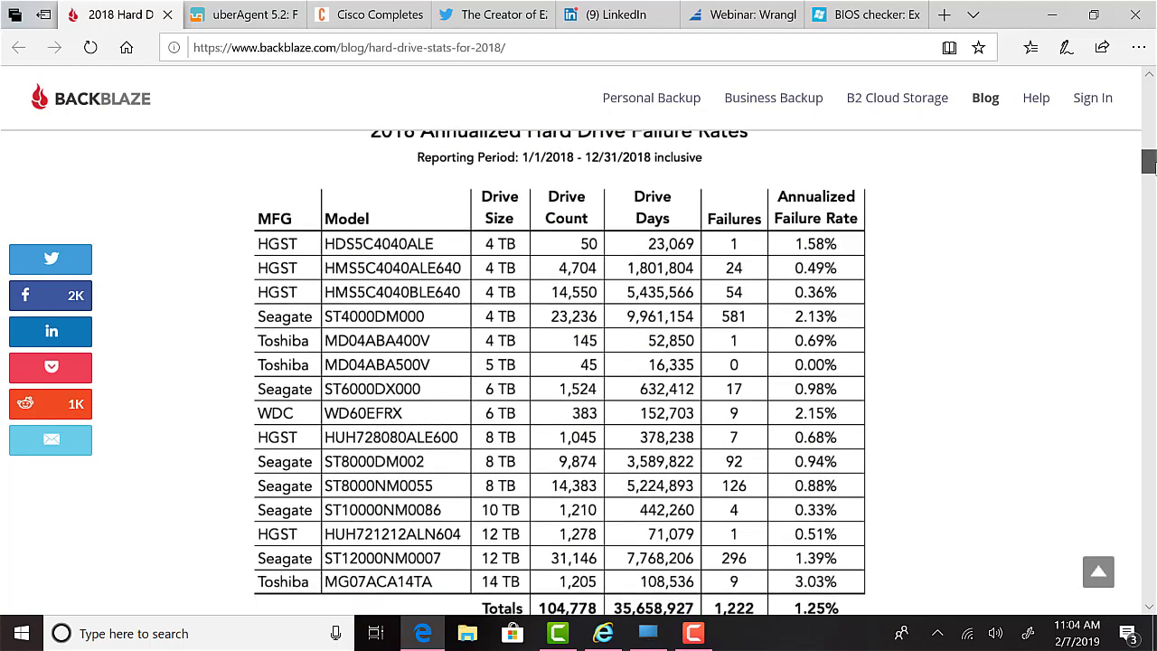
pyautogui.scroll(3)
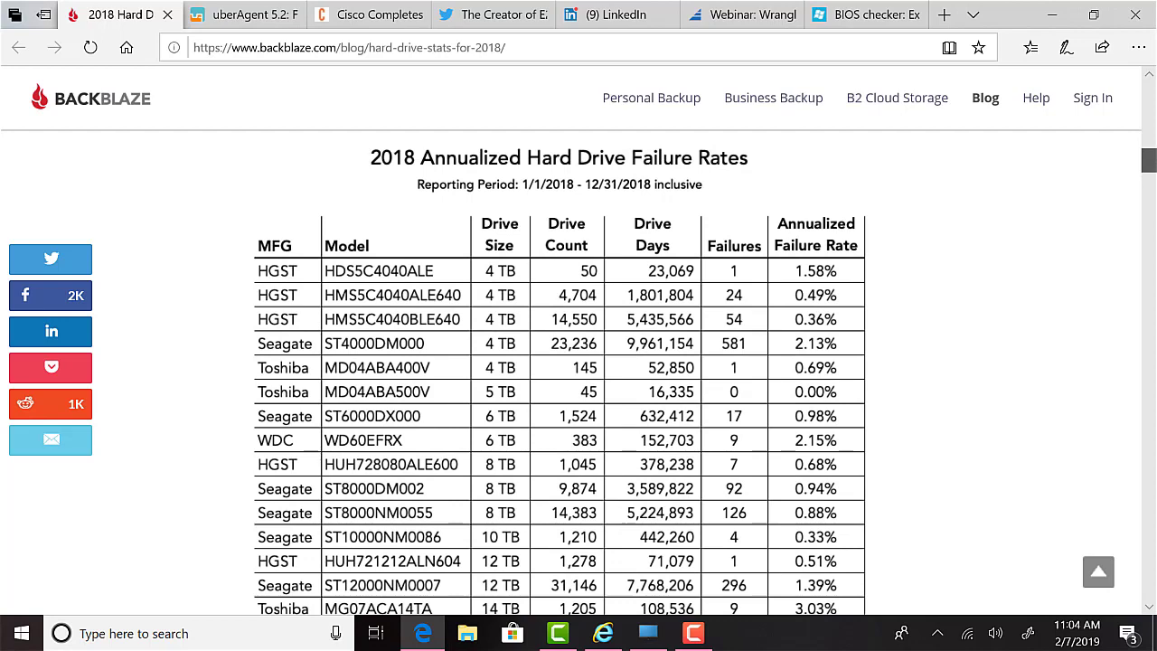
pyautogui.scroll(-3)
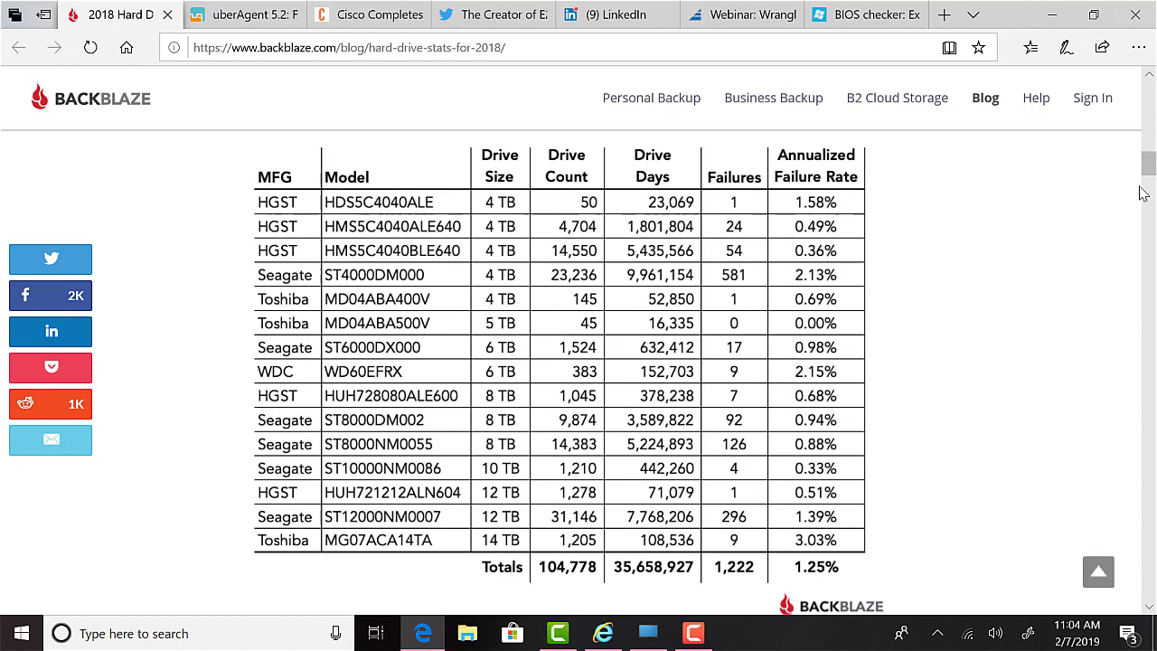
pyautogui.moveTo(1012, 236)
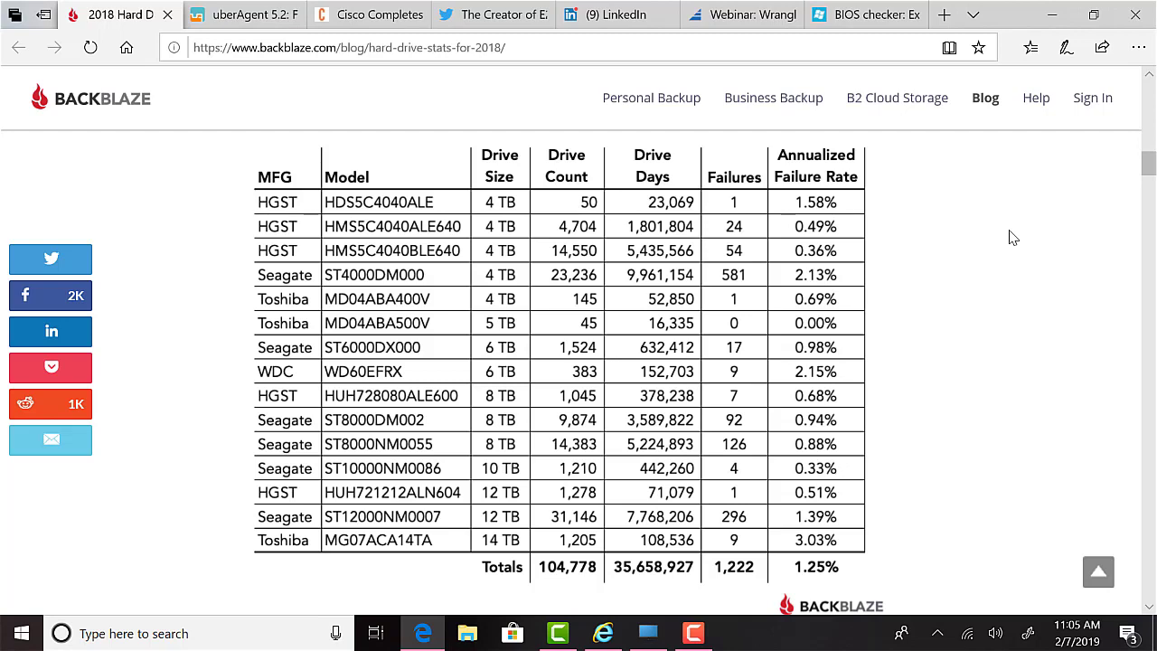
pyautogui.click(244, 15)
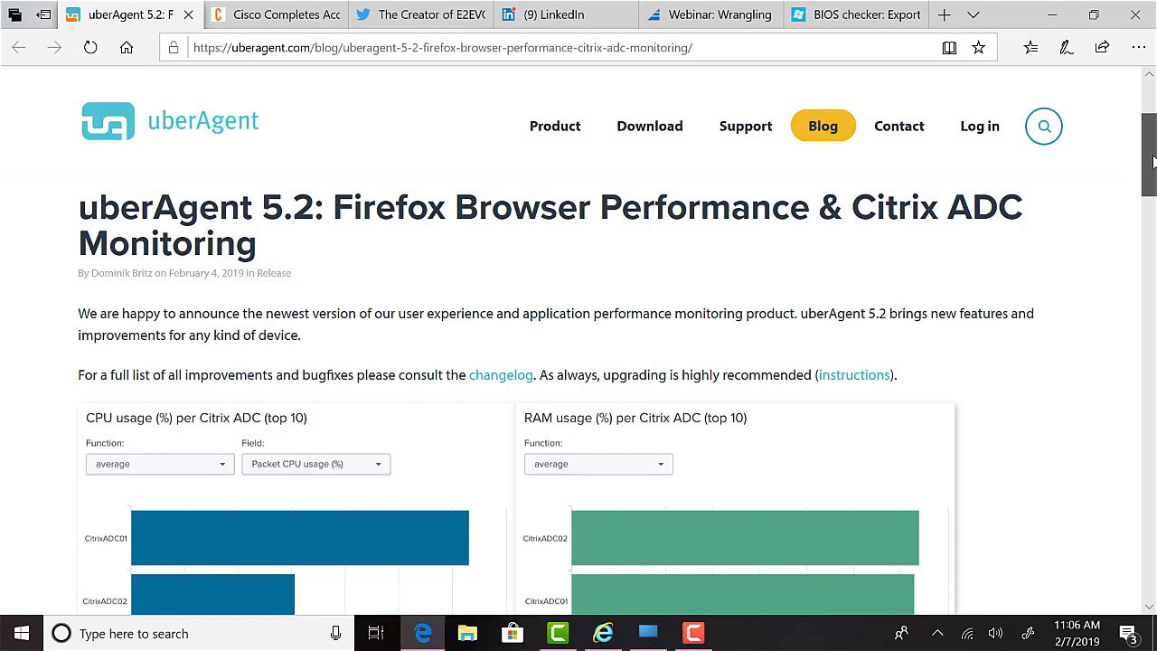
# Scroll through the uberAgent 5.2 blog post, then close its tab.
pyautogui.scroll(-3)
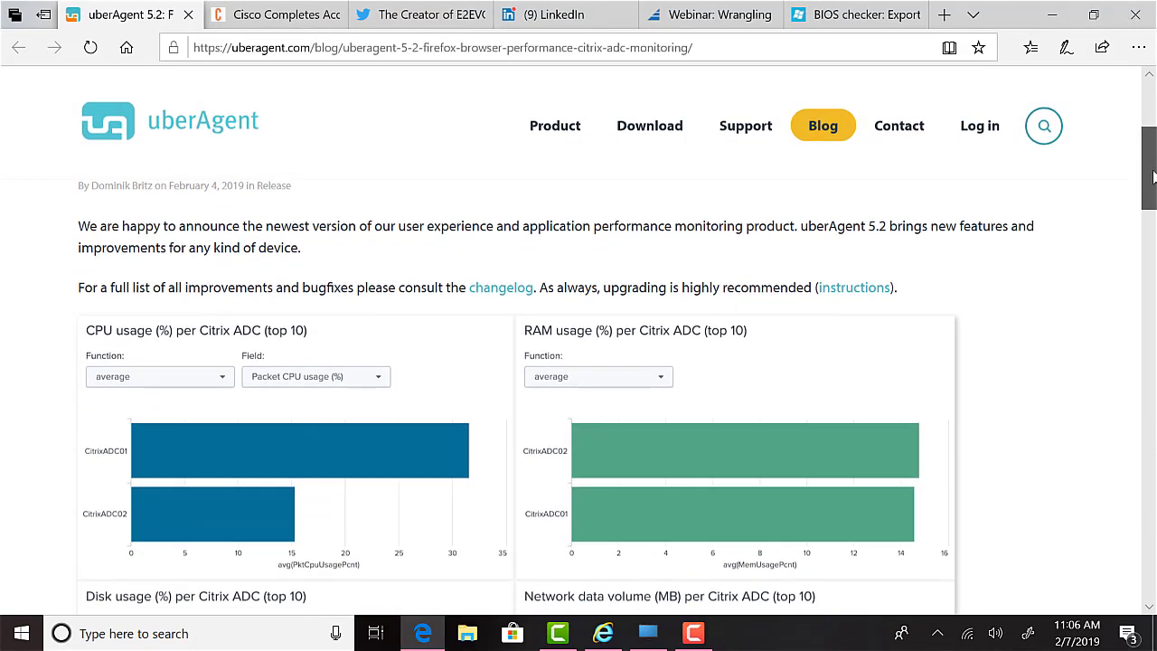
pyautogui.scroll(-3)
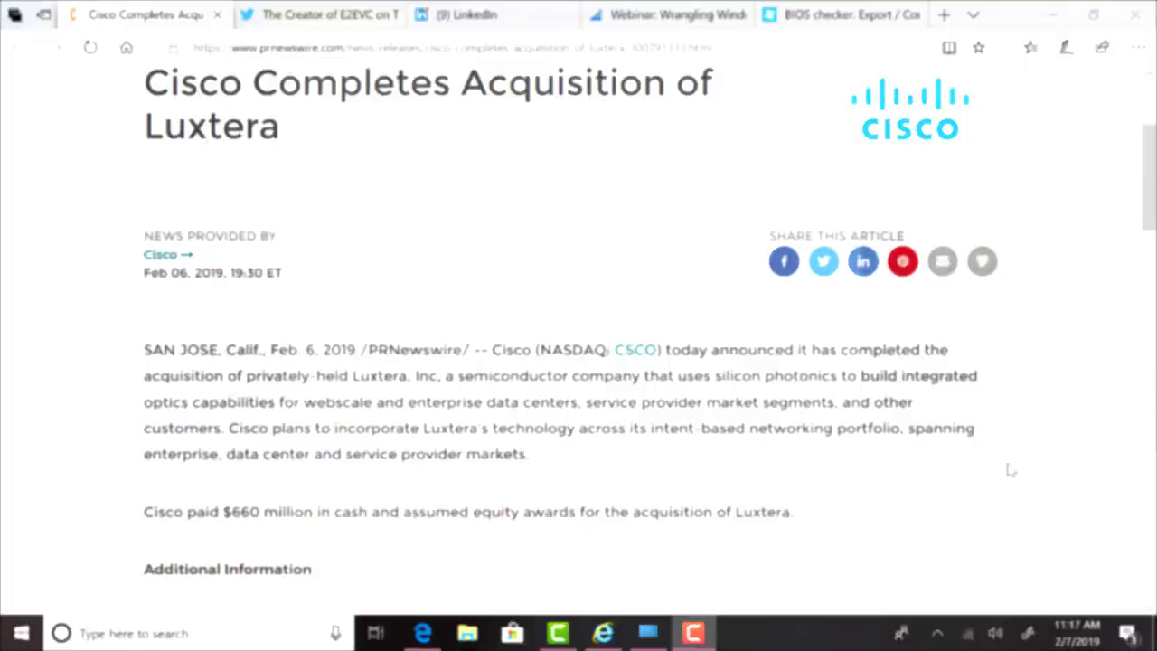
pyautogui.click(320, 15)
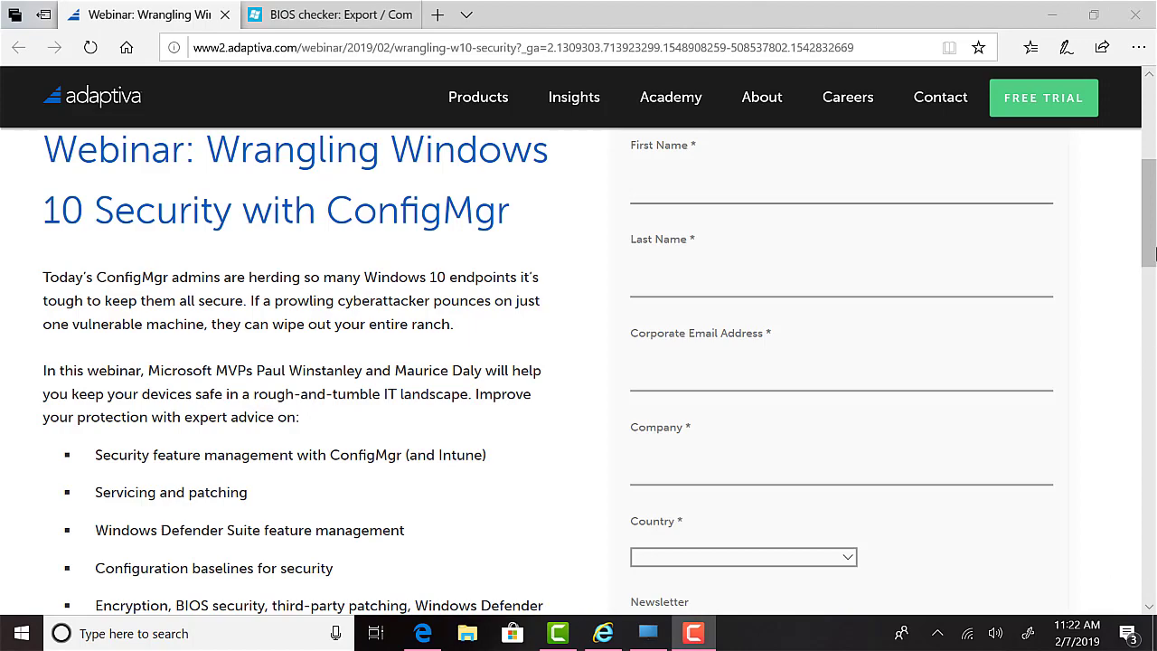
# Scroll the Adaptiva webinar page down to its When section, then close the tab.
pyautogui.scroll(-3)
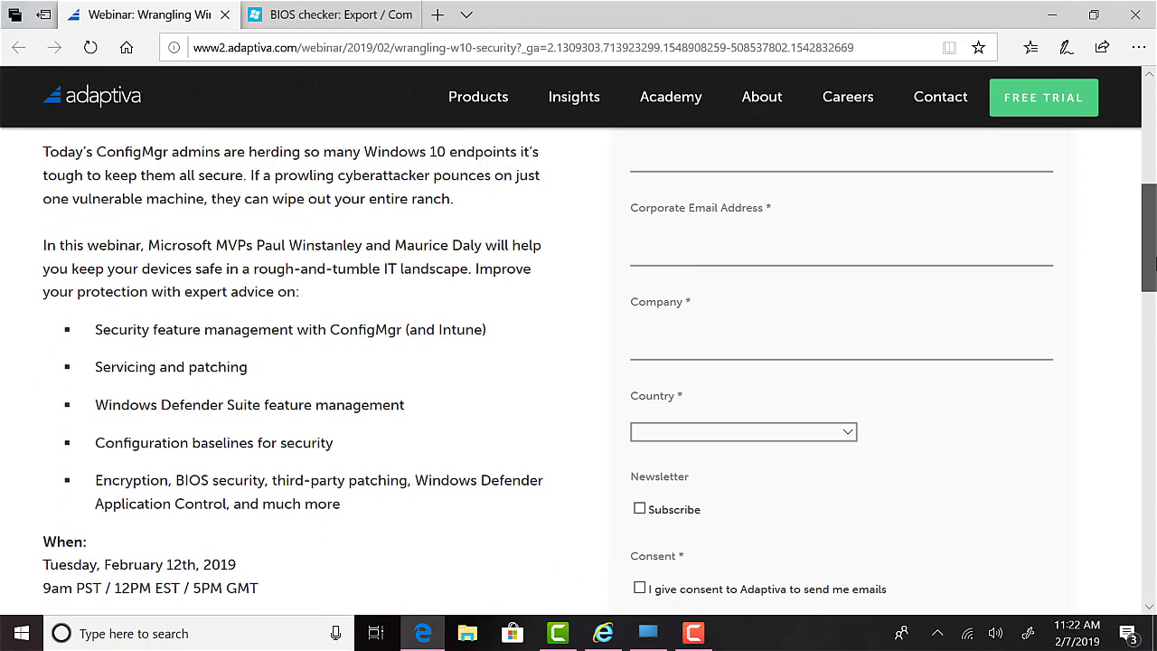
pyautogui.scroll(-3)
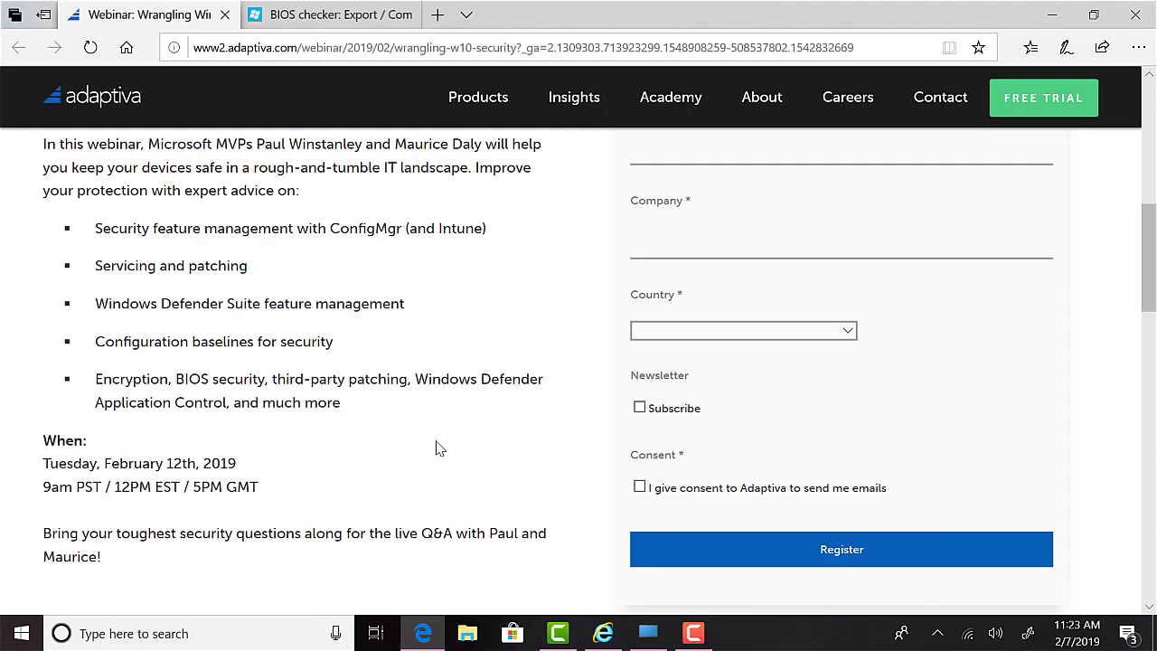
pyautogui.click(334, 14)
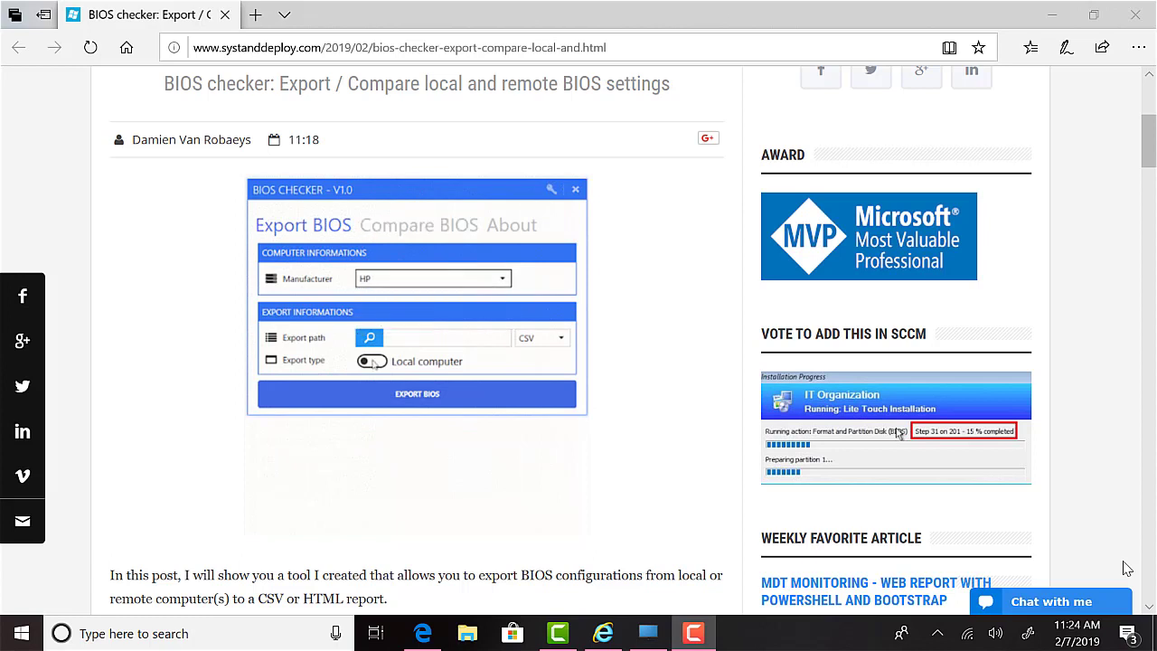
pyautogui.click(371, 360)
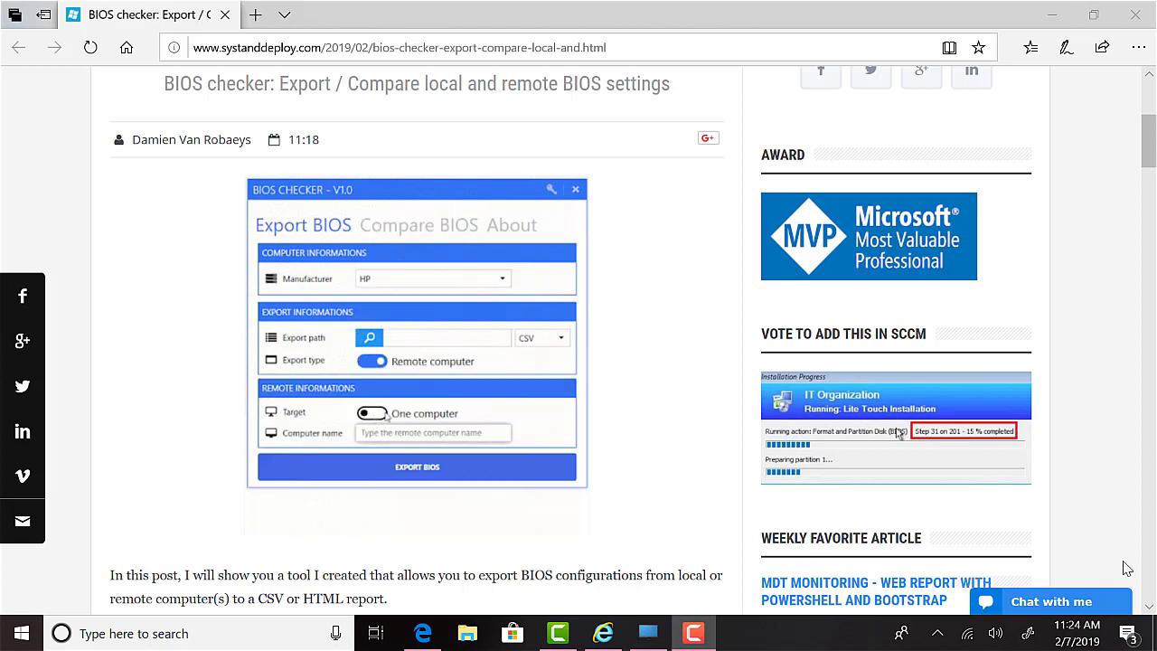
pyautogui.click(542, 337)
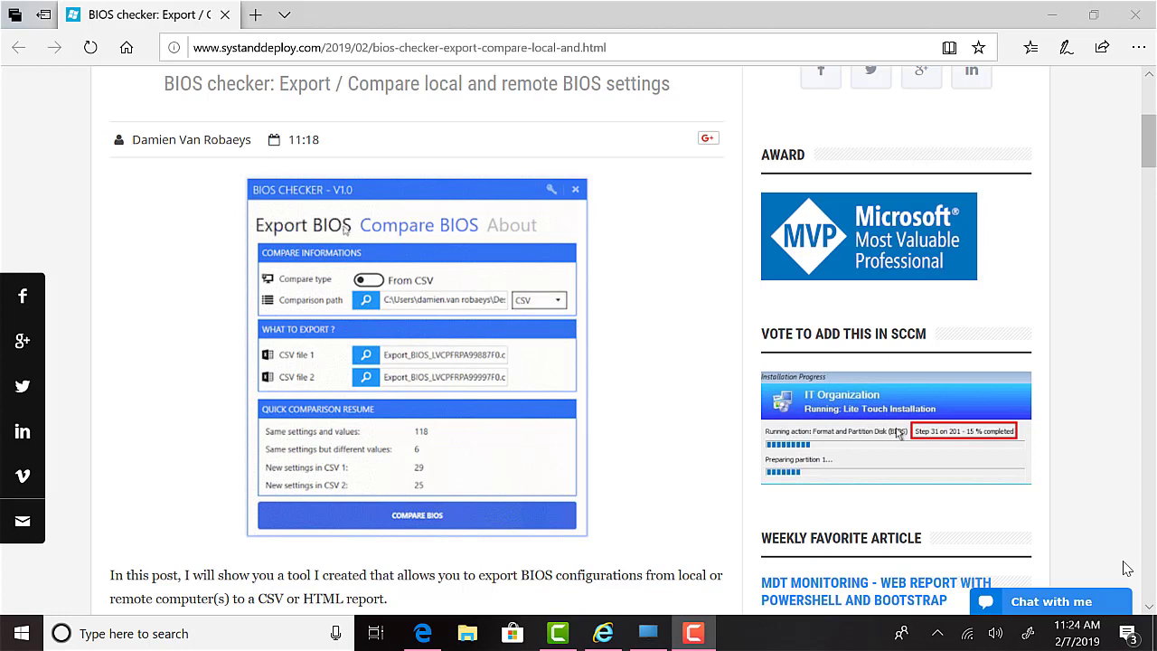
pyautogui.click(302, 225)
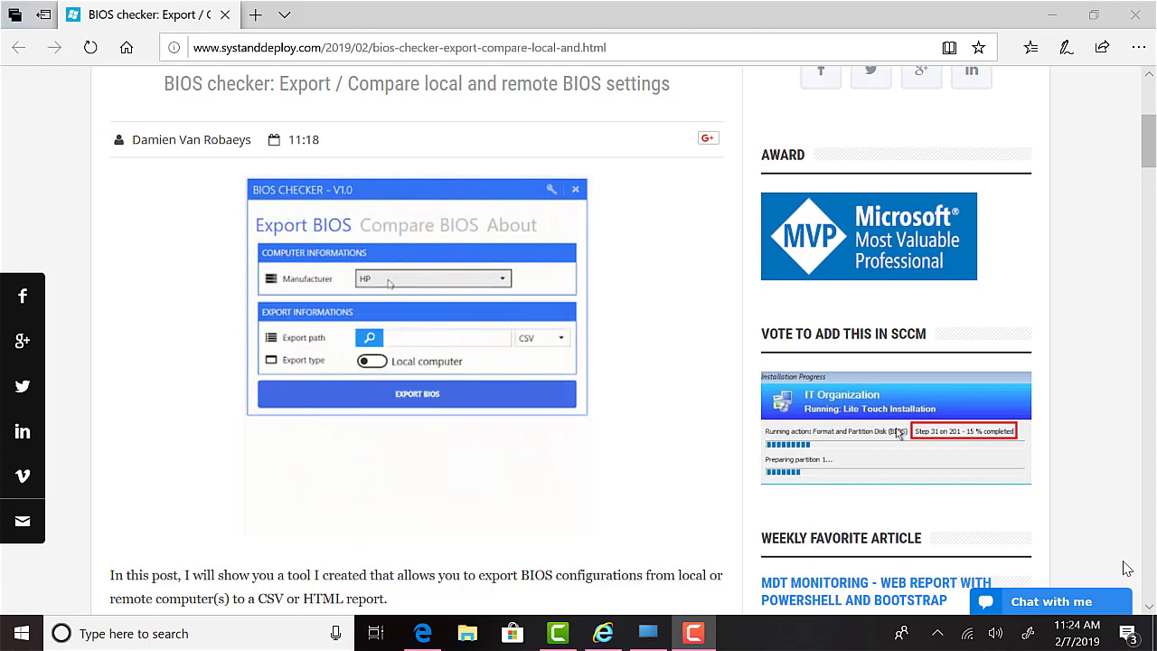
pyautogui.click(372, 360)
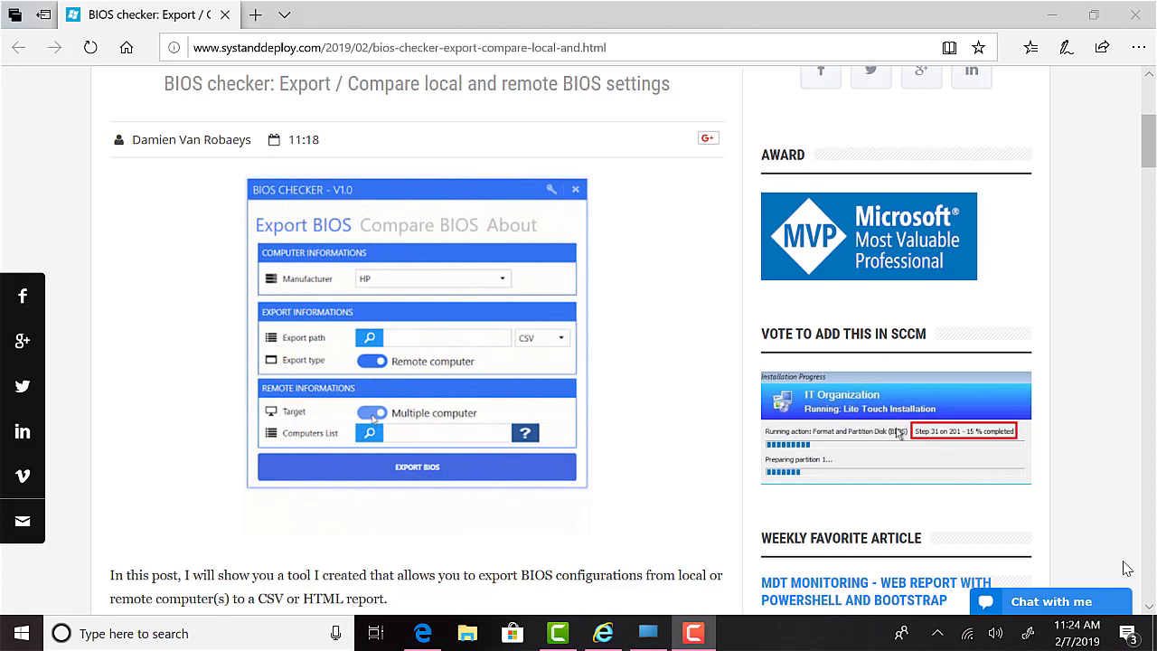
pyautogui.click(559, 337)
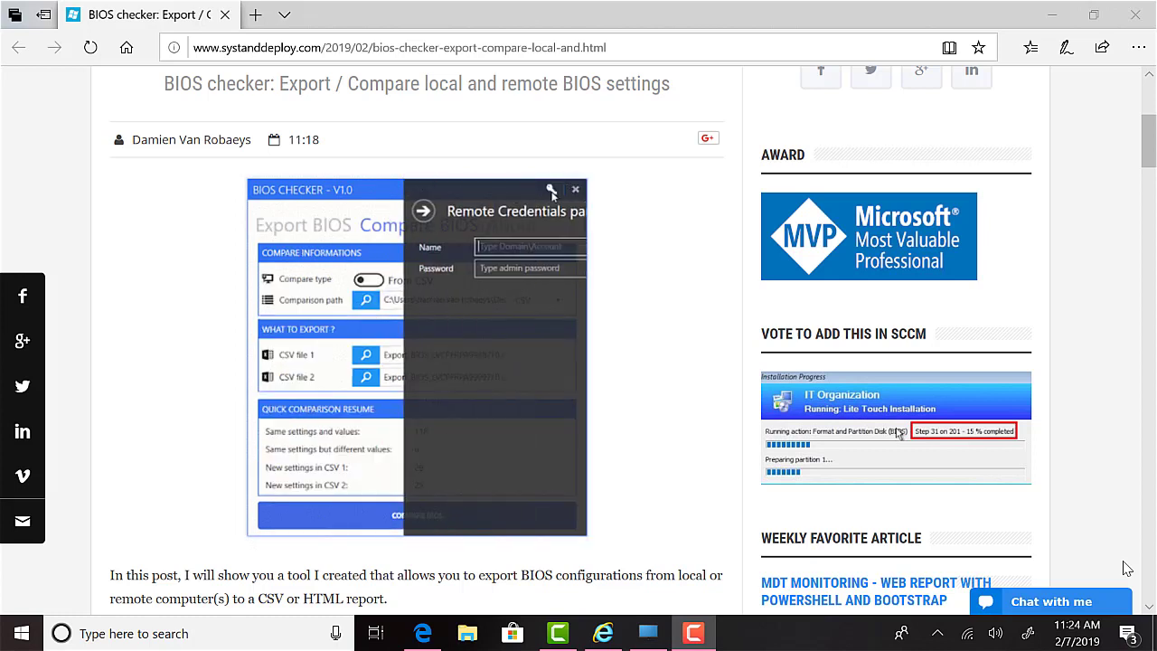
pyautogui.click(575, 189)
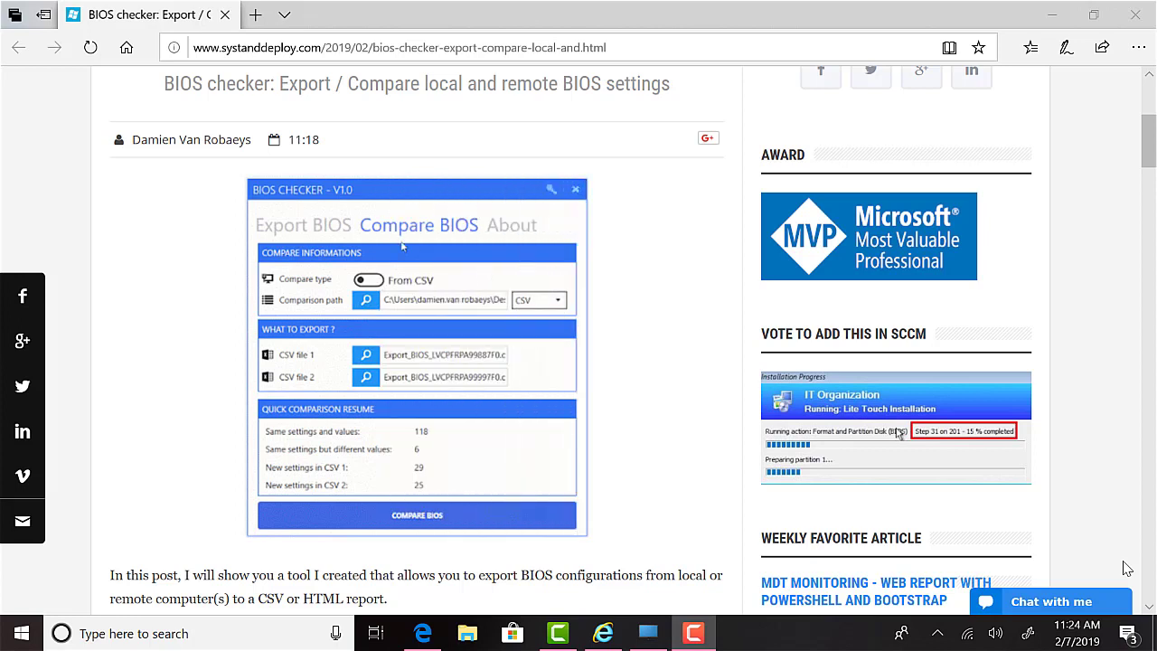
pyautogui.click(302, 224)
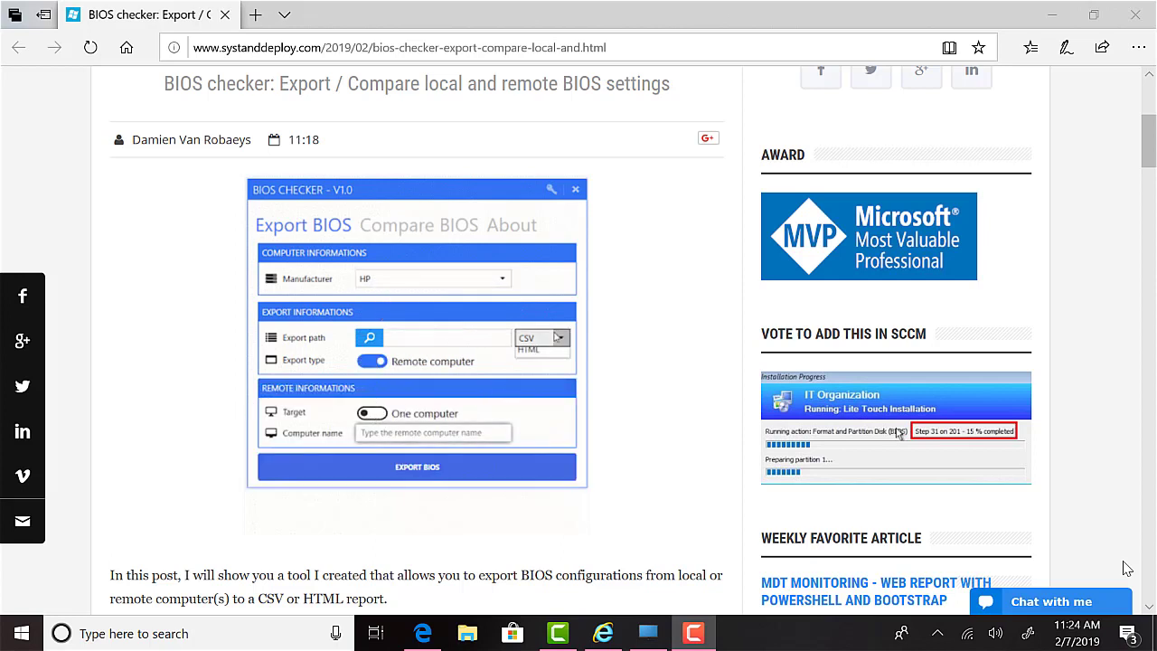
pyautogui.click(418, 225)
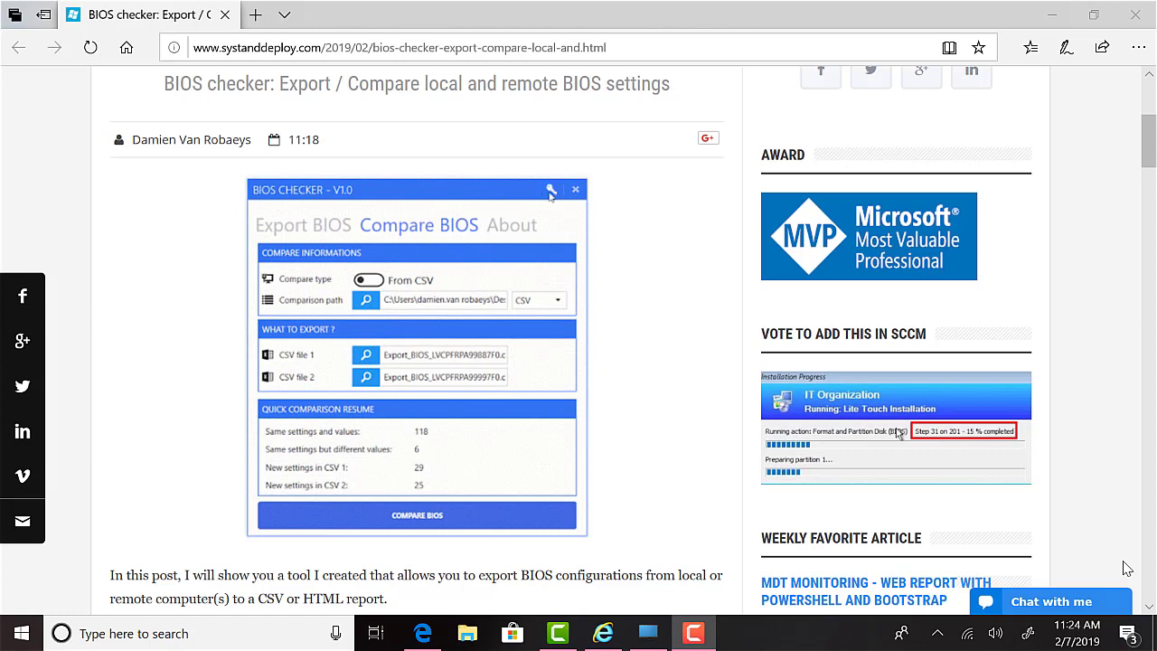
pyautogui.moveTo(438, 203)
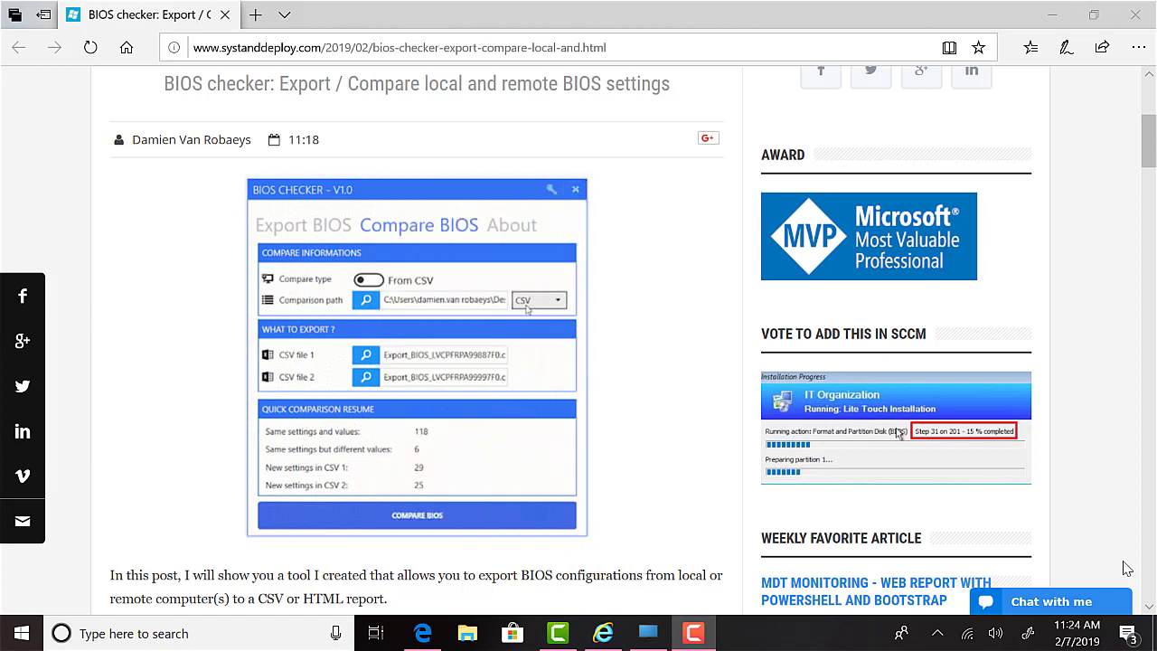
pyautogui.click(303, 225)
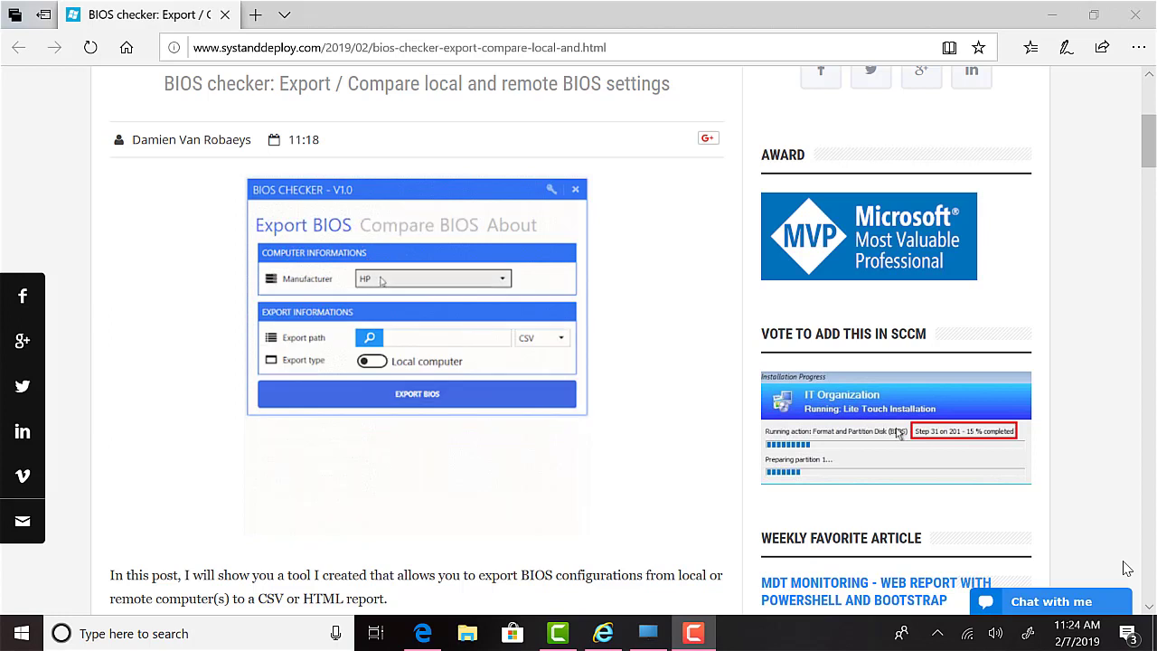
pyautogui.click(371, 360)
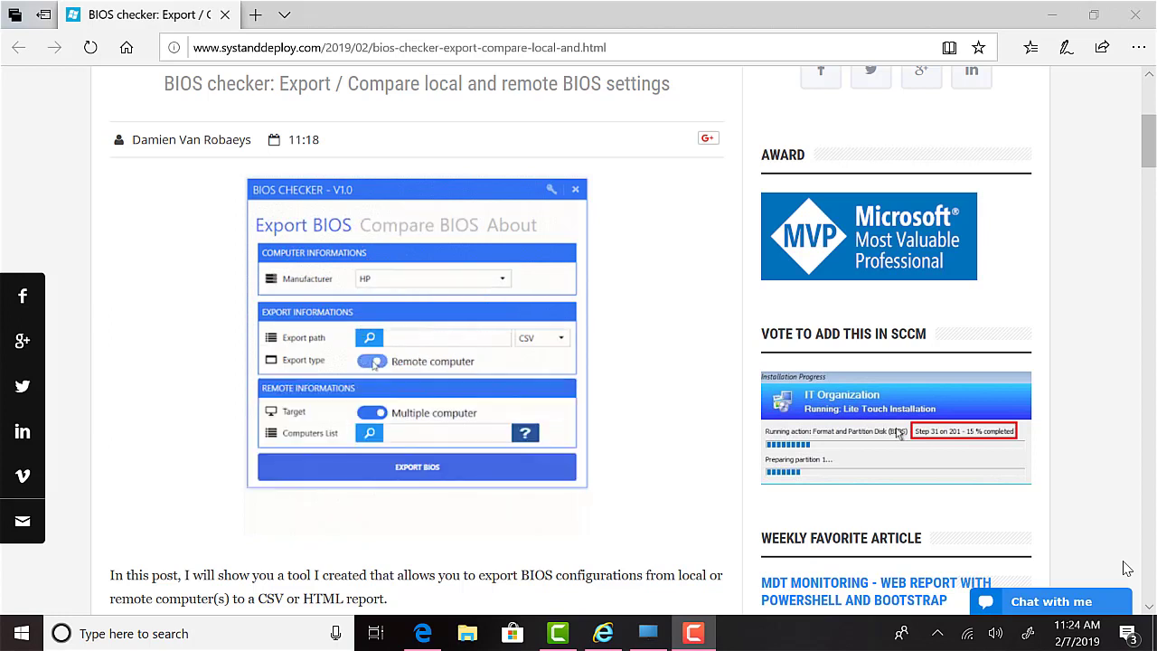
pyautogui.click(371, 412)
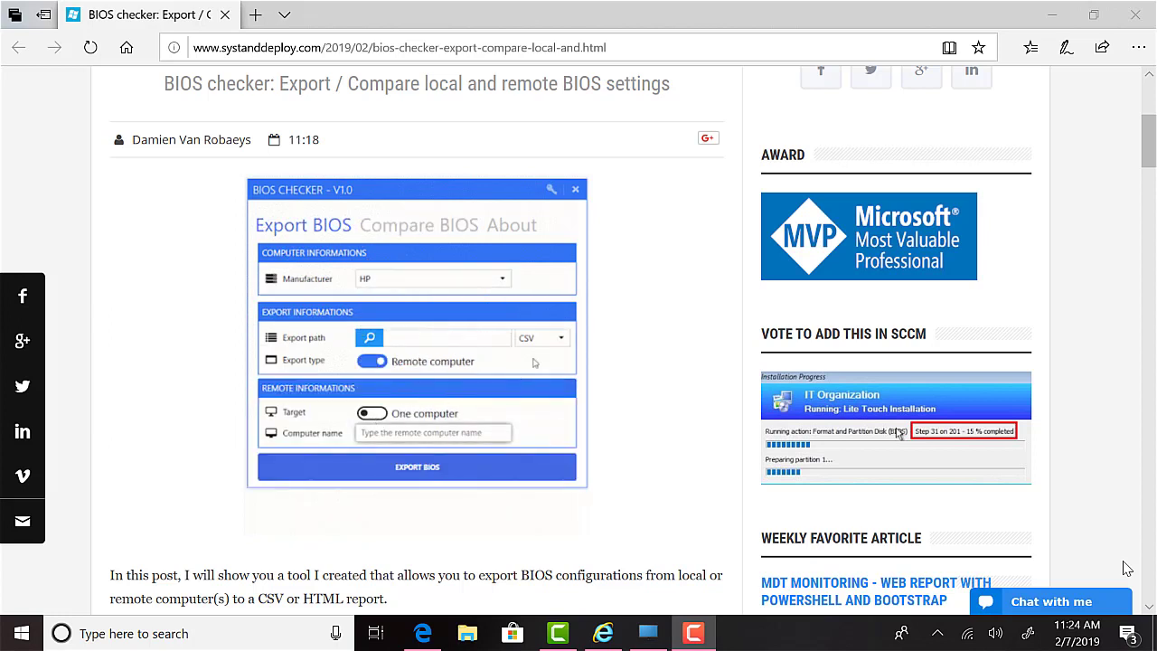
pyautogui.click(418, 224)
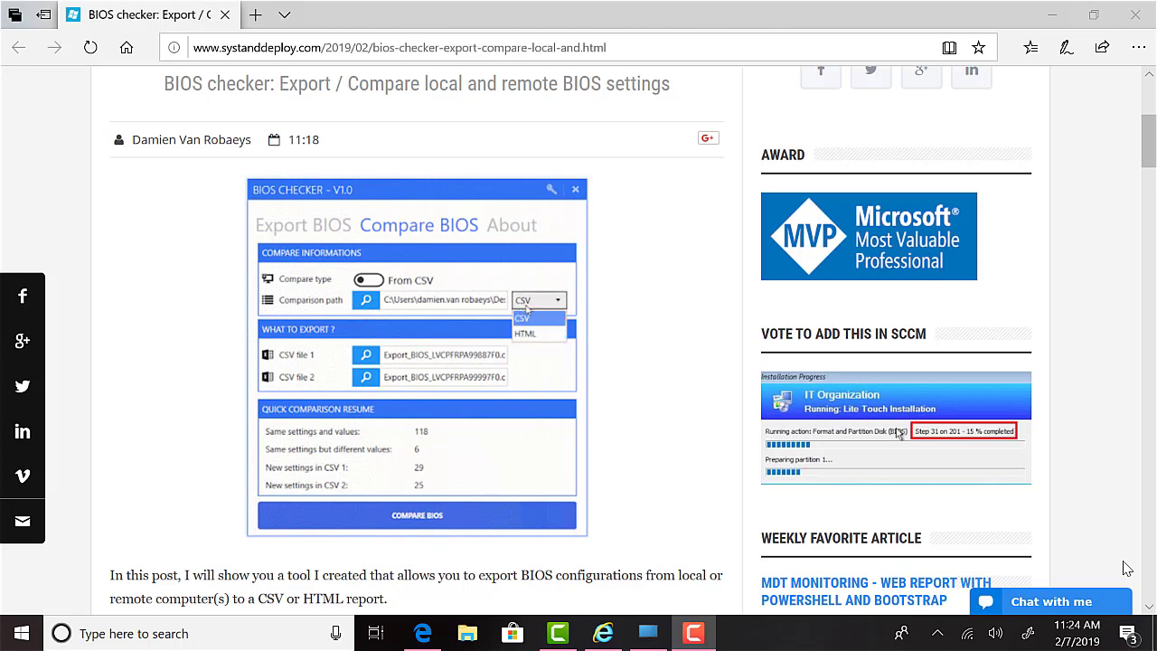
pyautogui.click(303, 224)
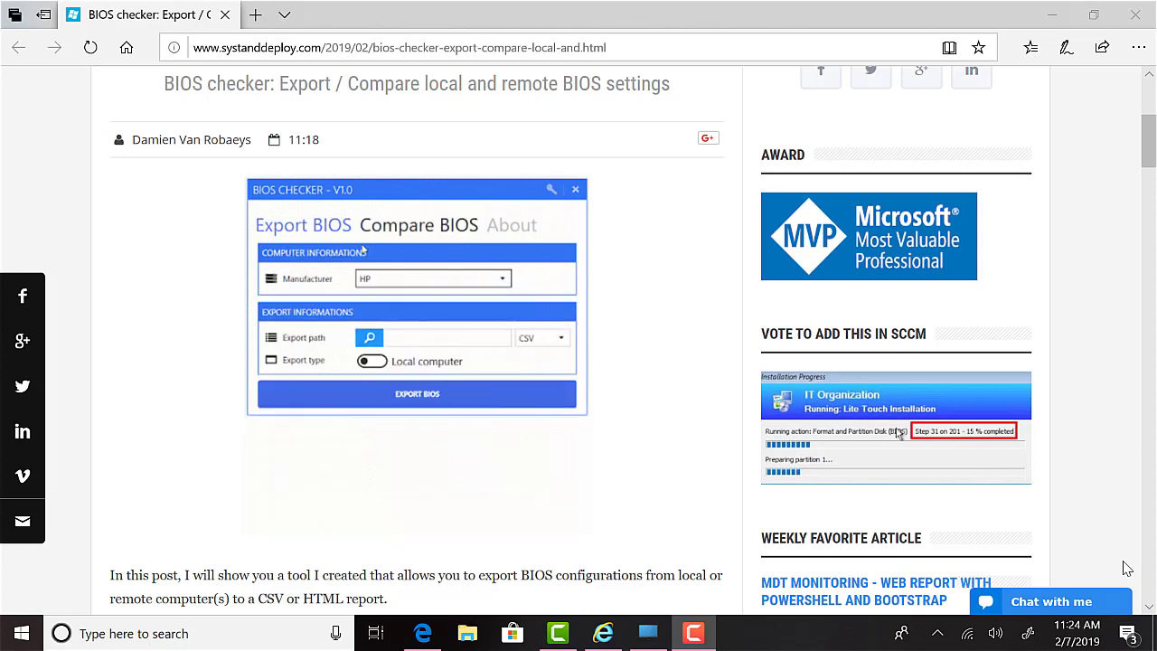